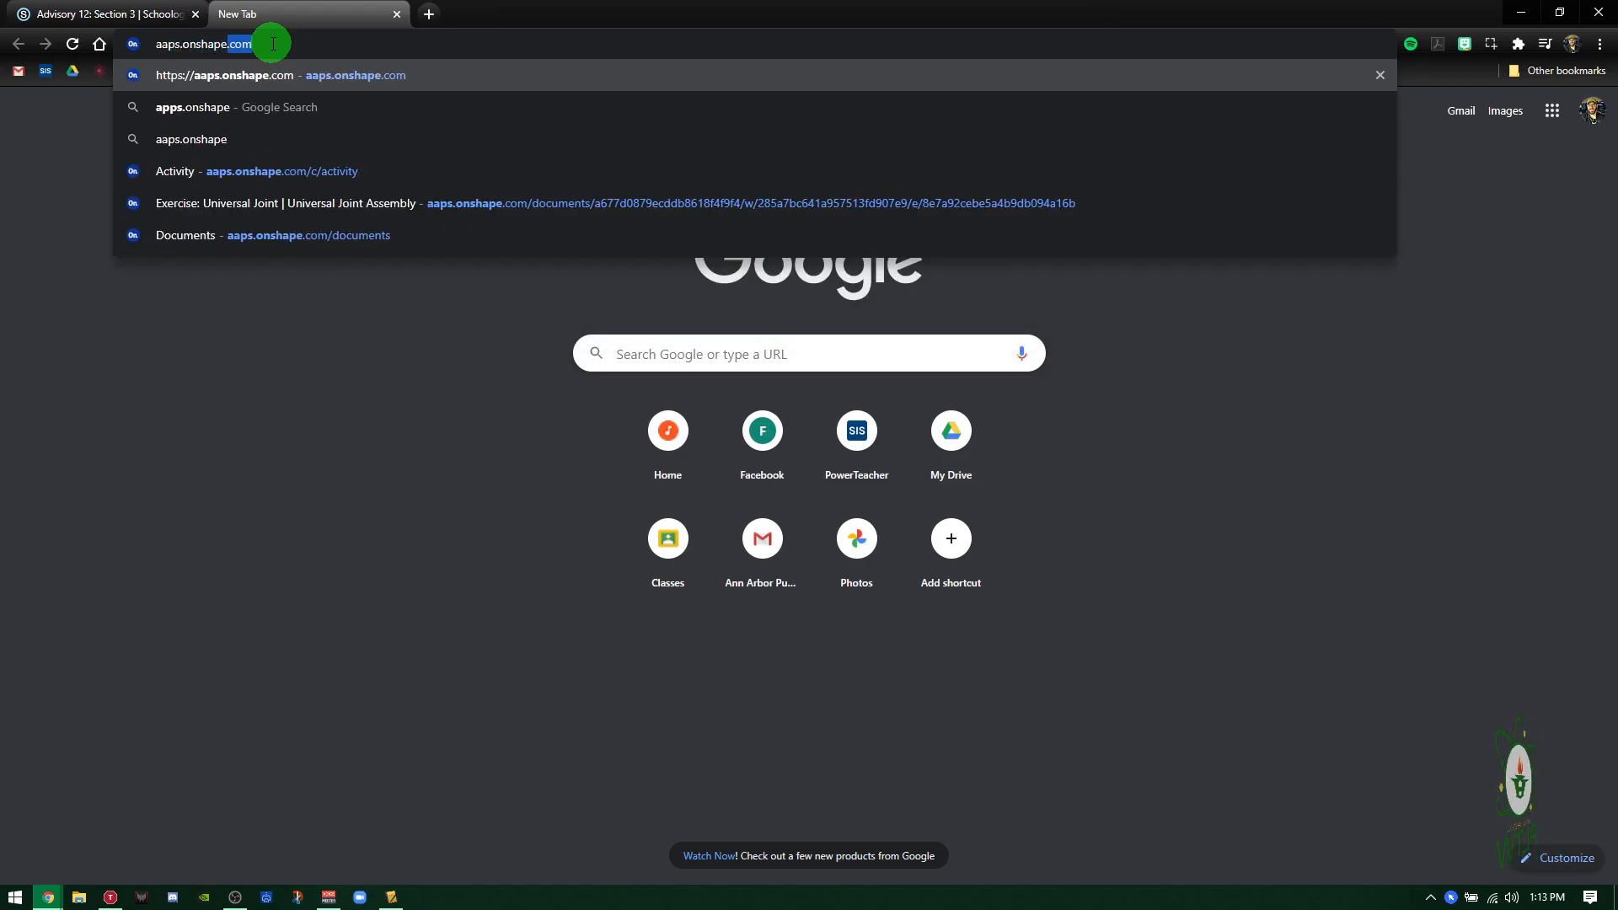
- Go to aaps.onshape.com and show the Documents page
key("Return")
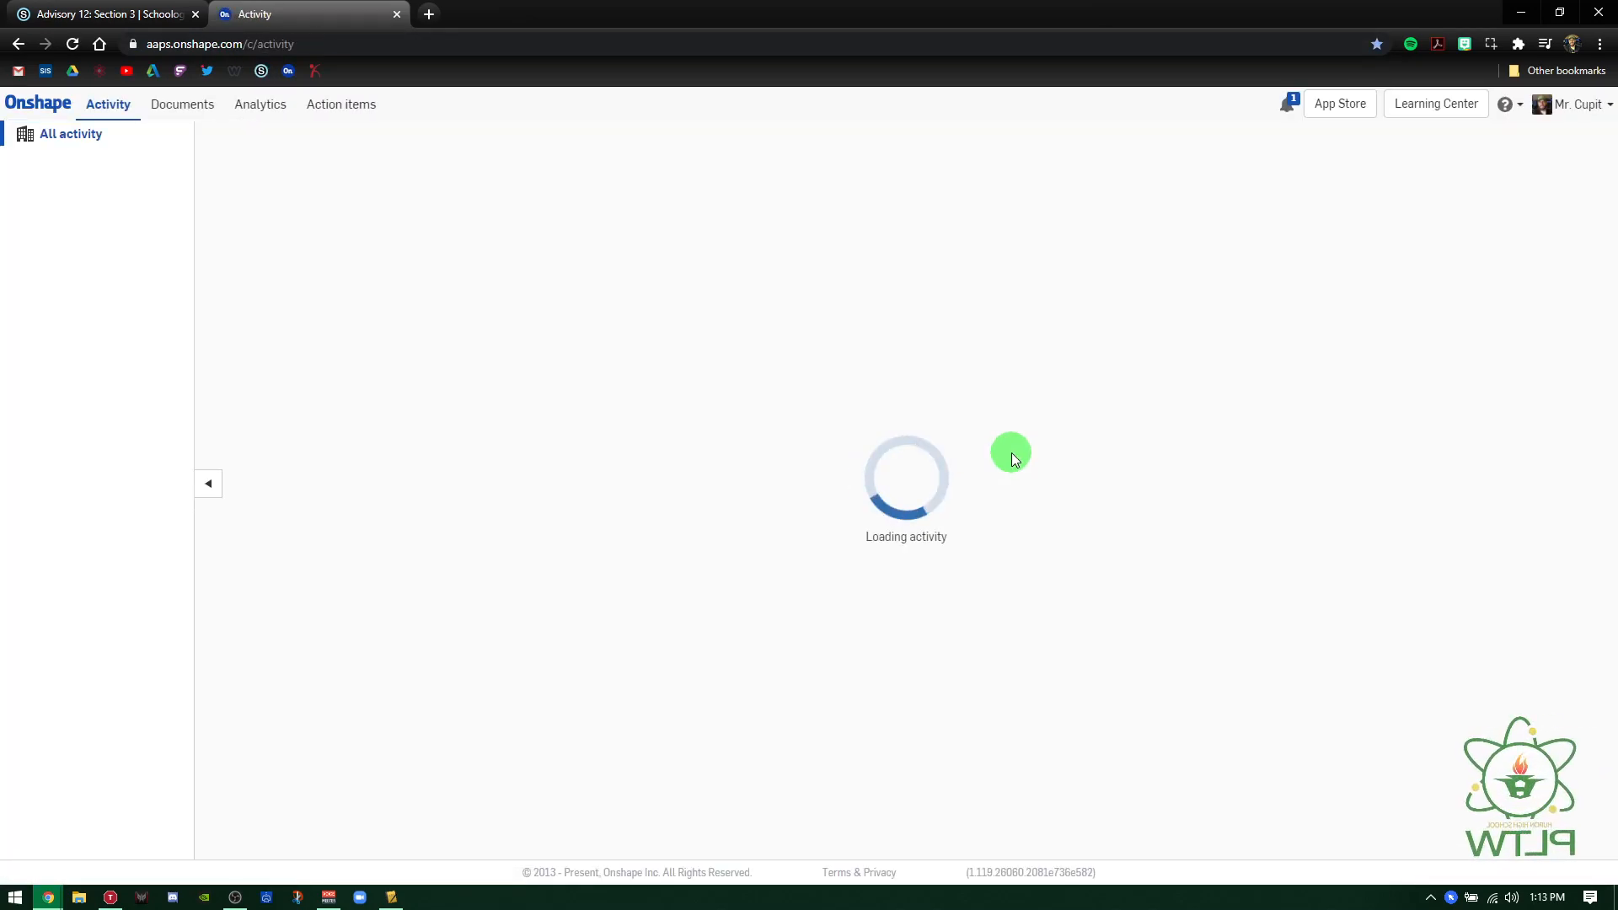
mouse_move(718, 536)
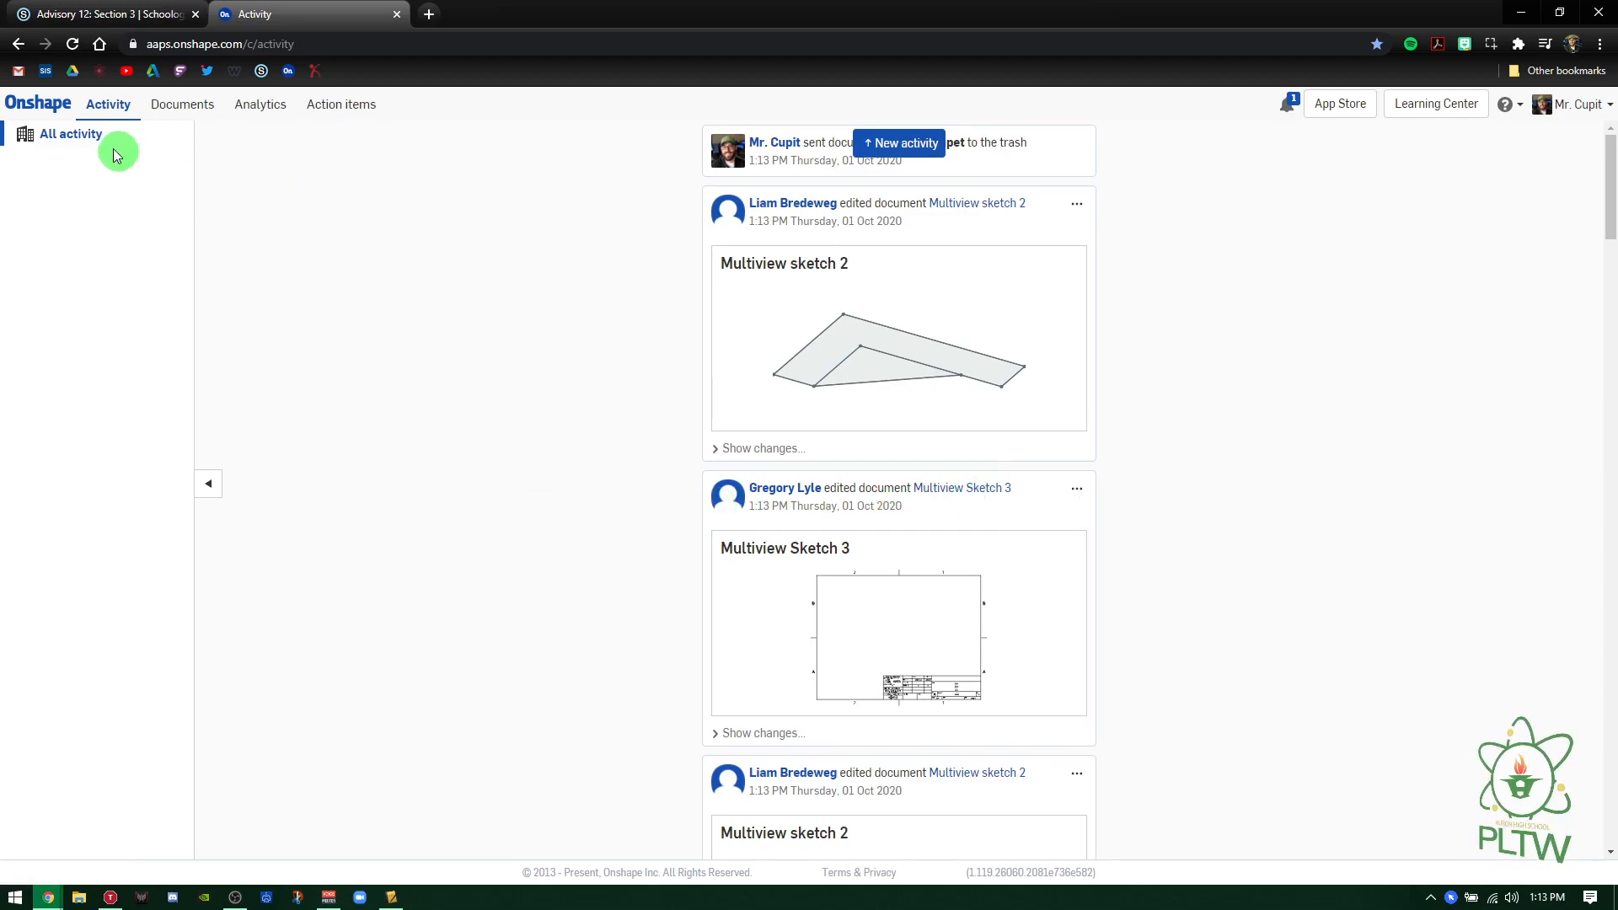
left_click(182, 104)
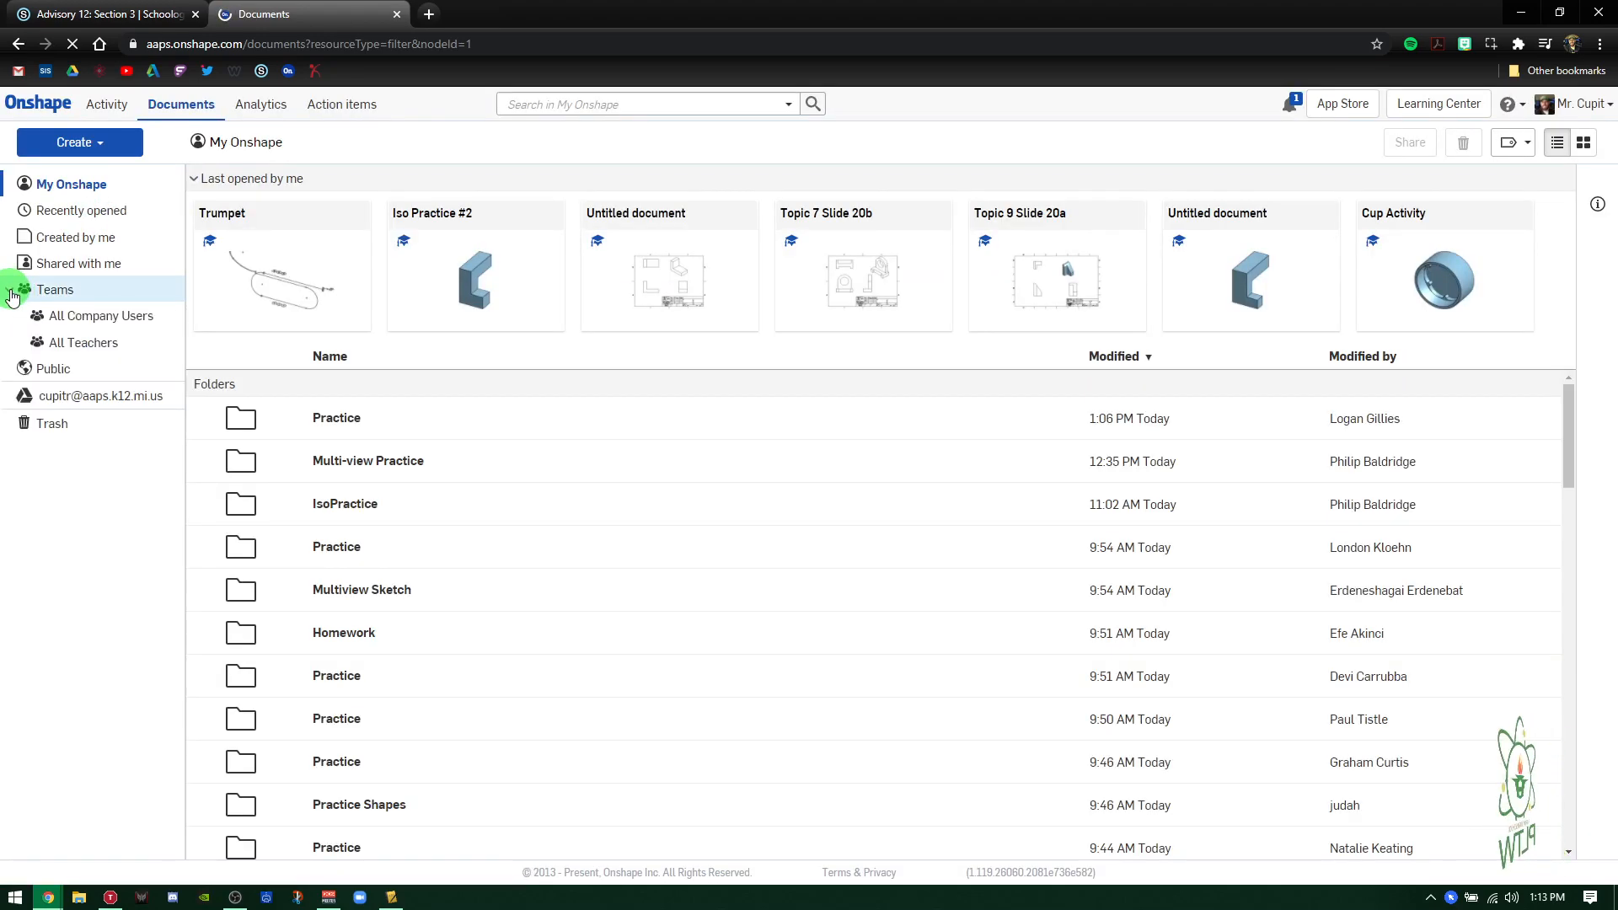
- Show the documents shared with All Company Users, where Trumpet is listed
left_click(102, 317)
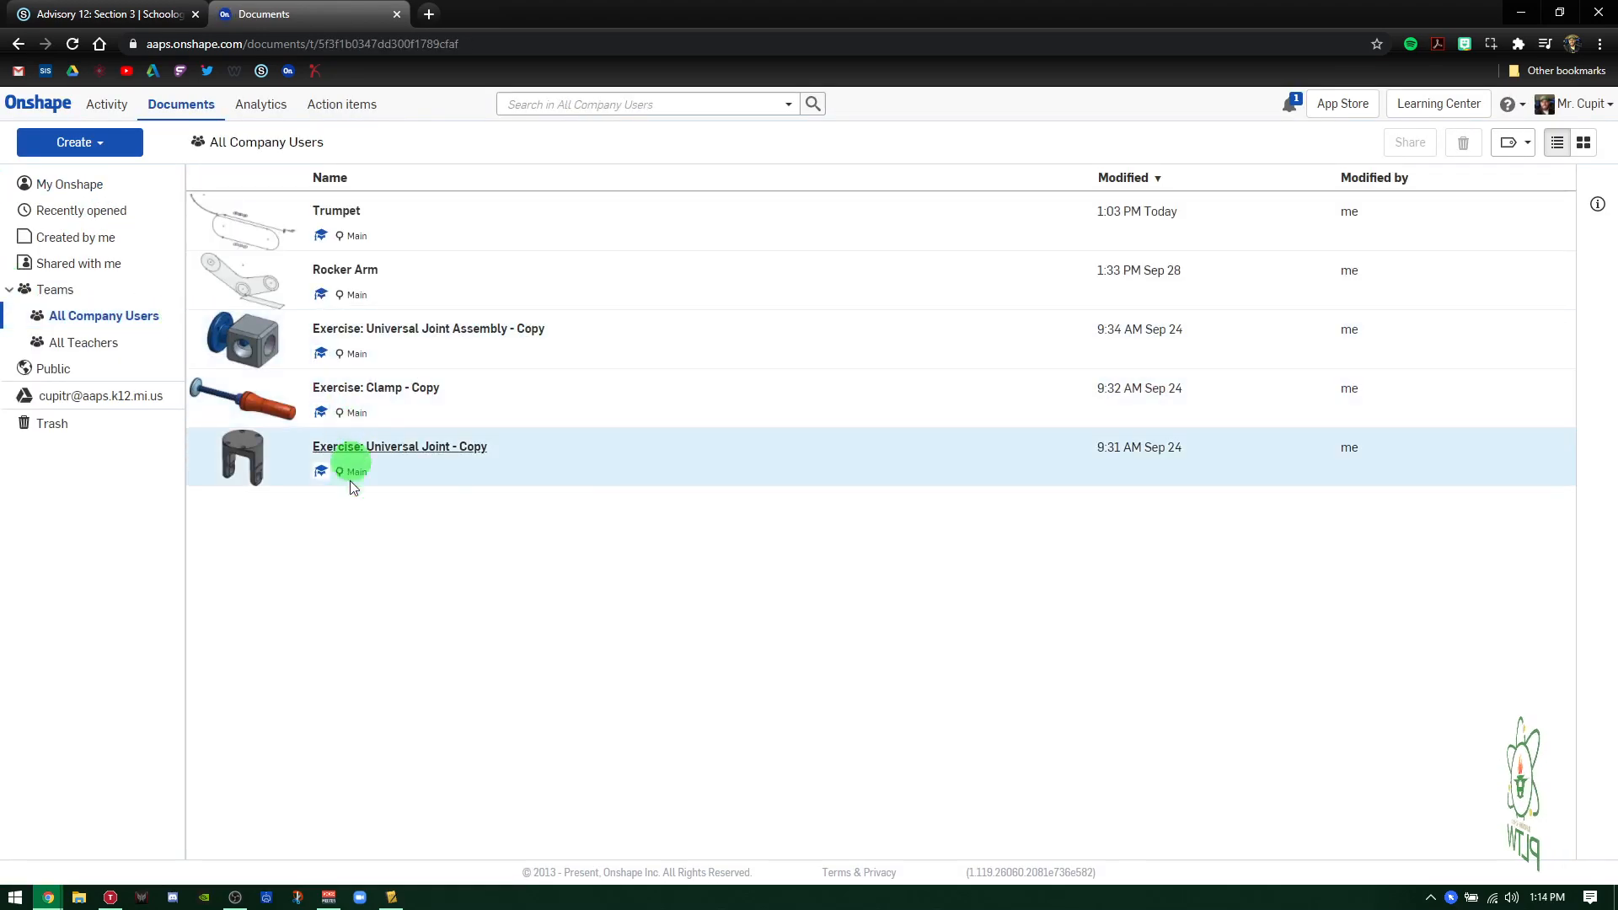
mouse_move(465, 222)
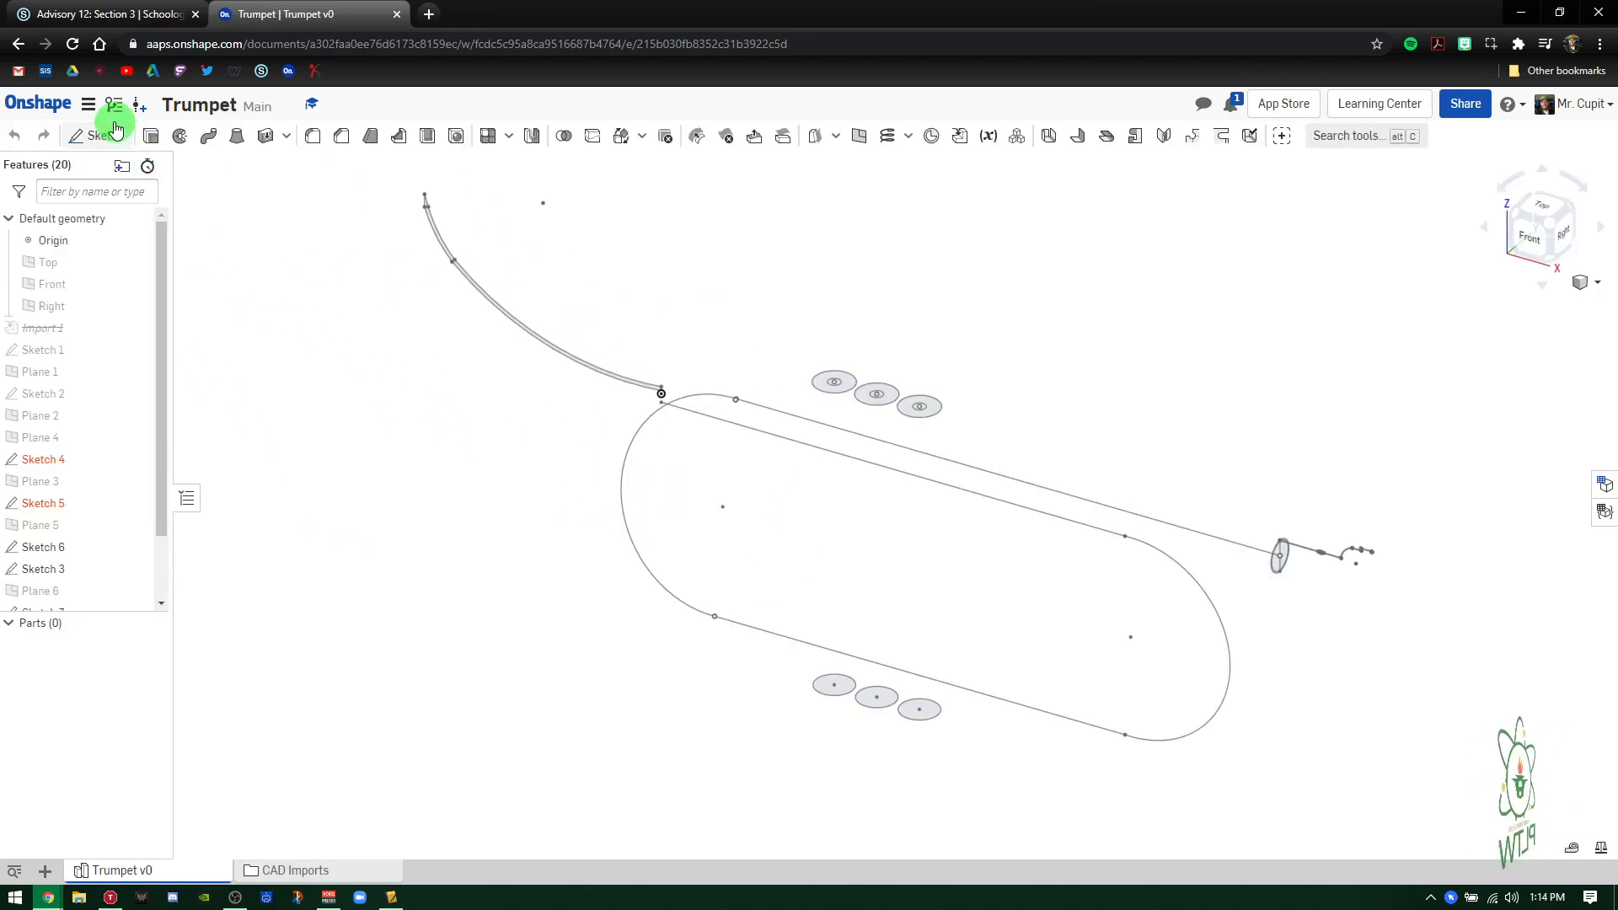
- Copy the Trumpet workspace into a new document named CupitTrumpet
left_click(88, 104)
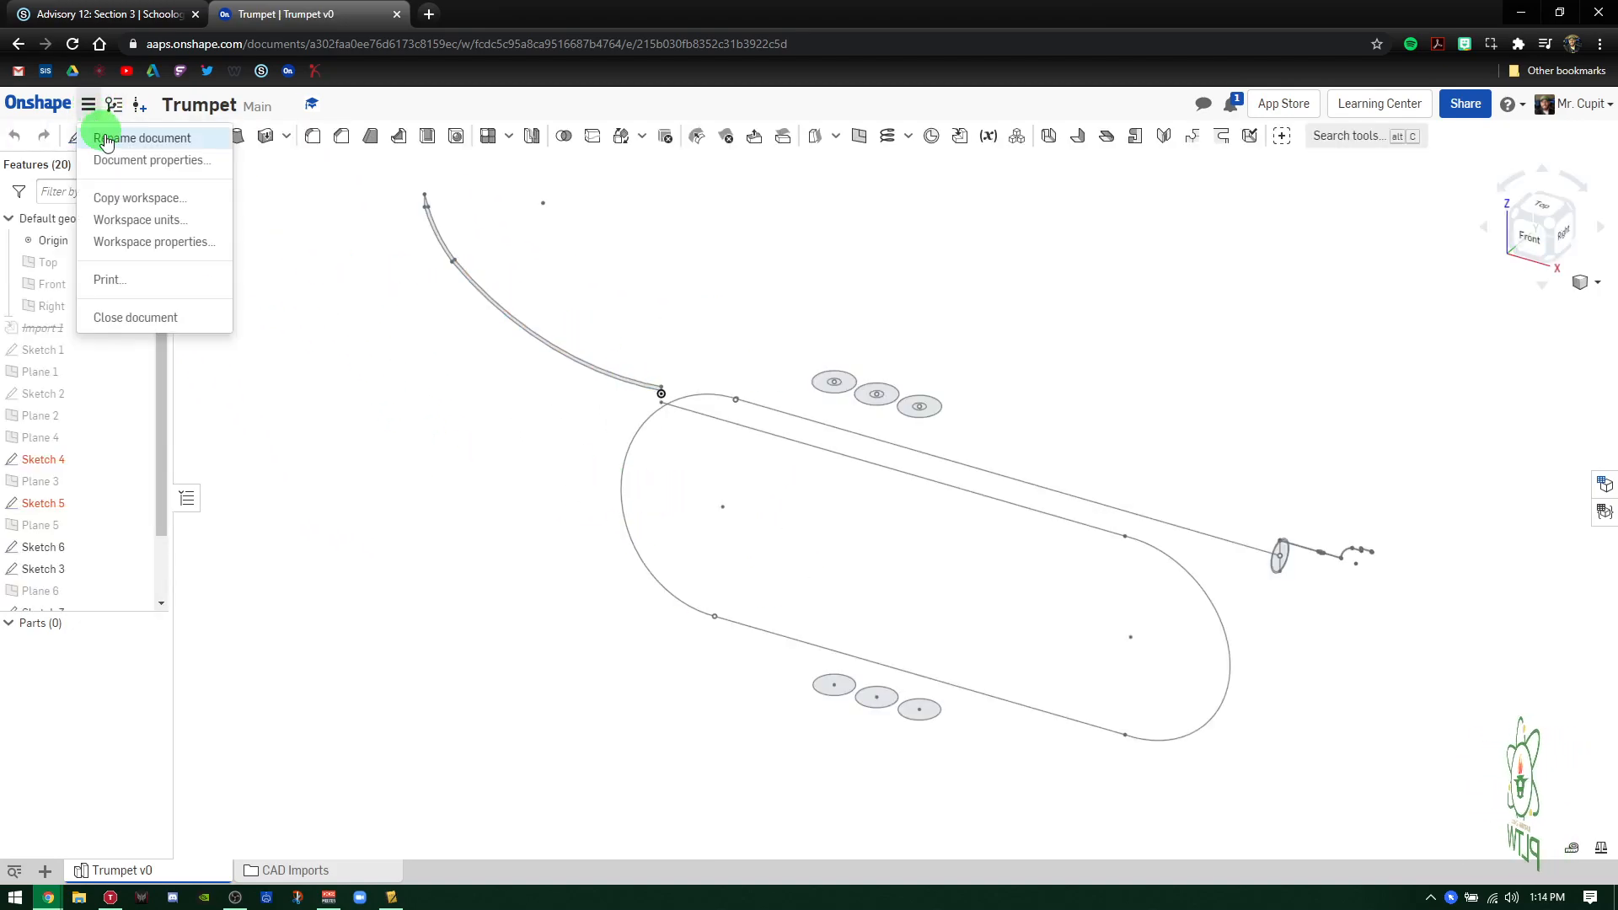
left_click(140, 197)
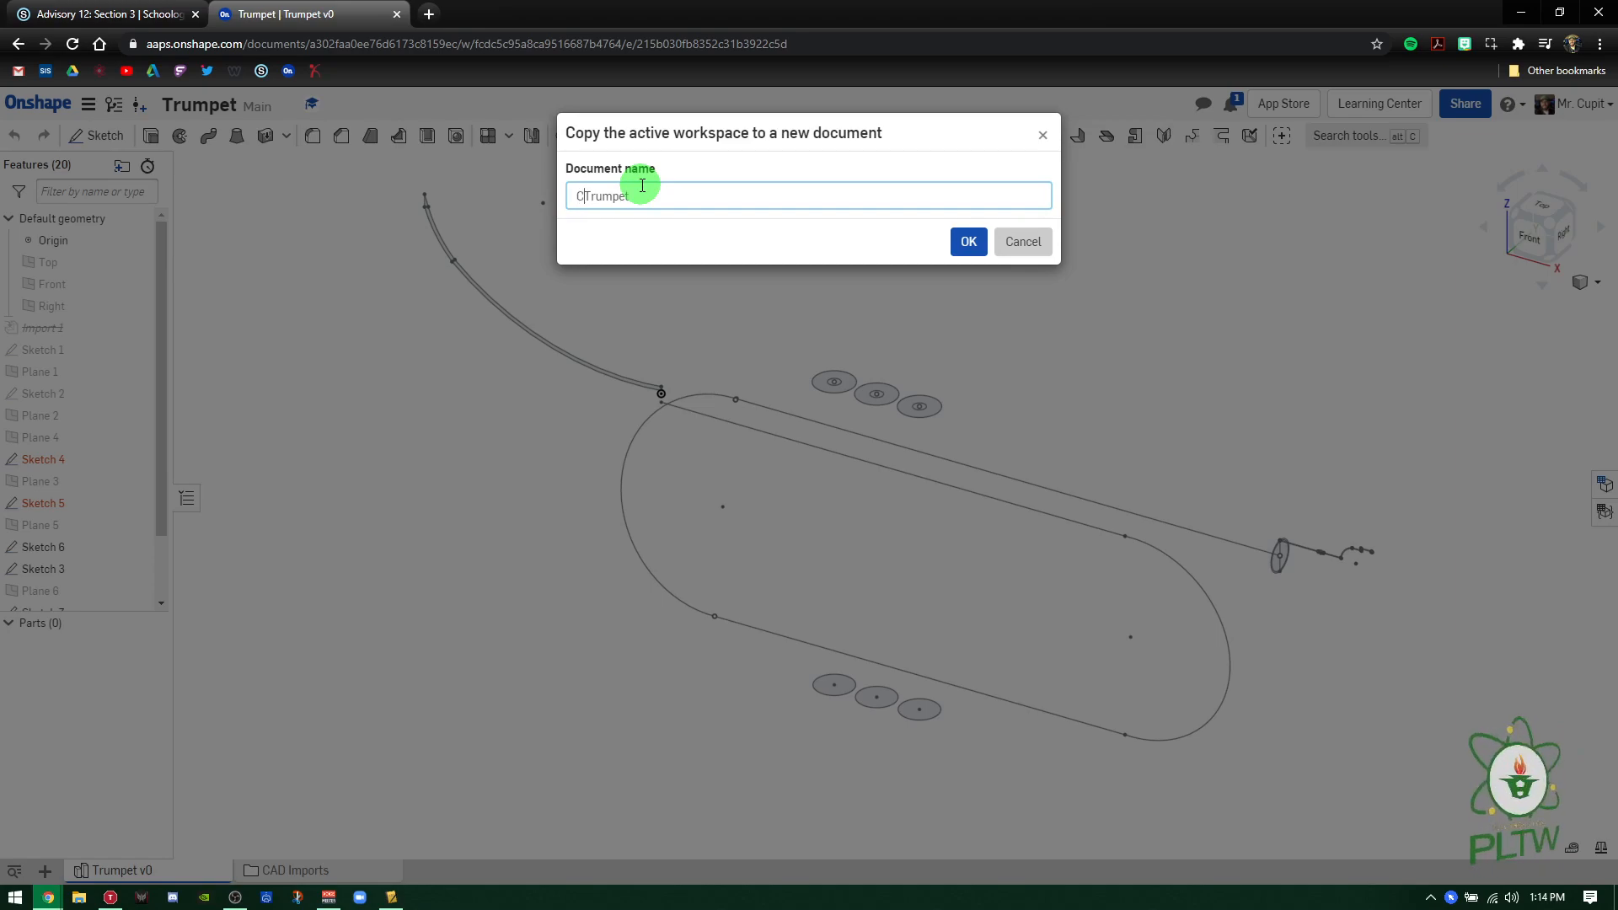
type("upid")
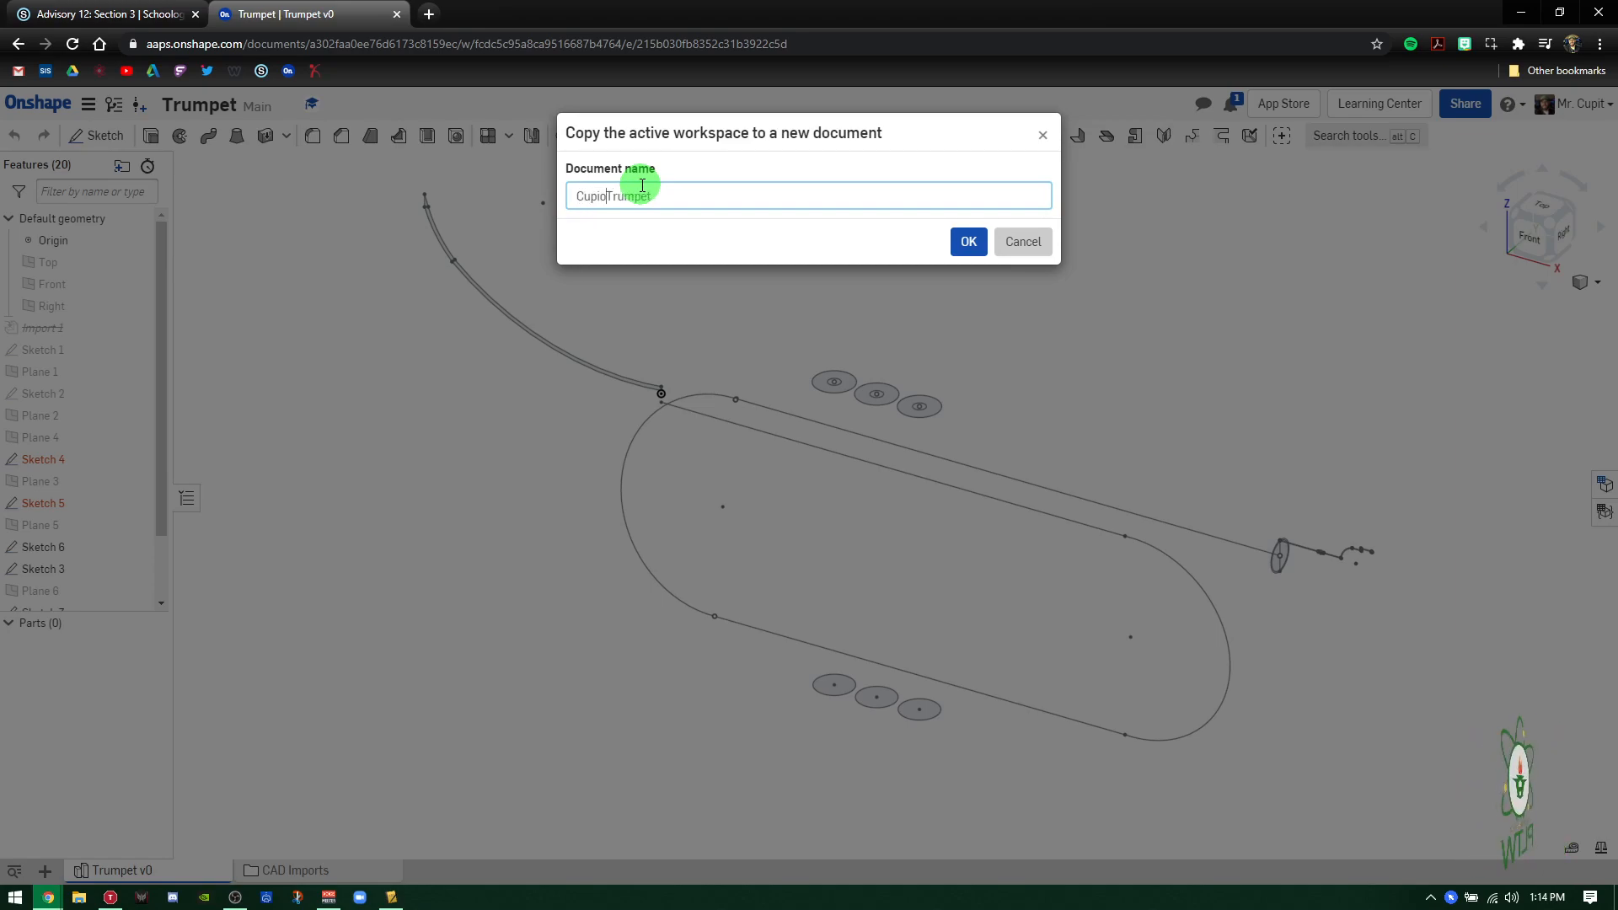
left_click(966, 241)
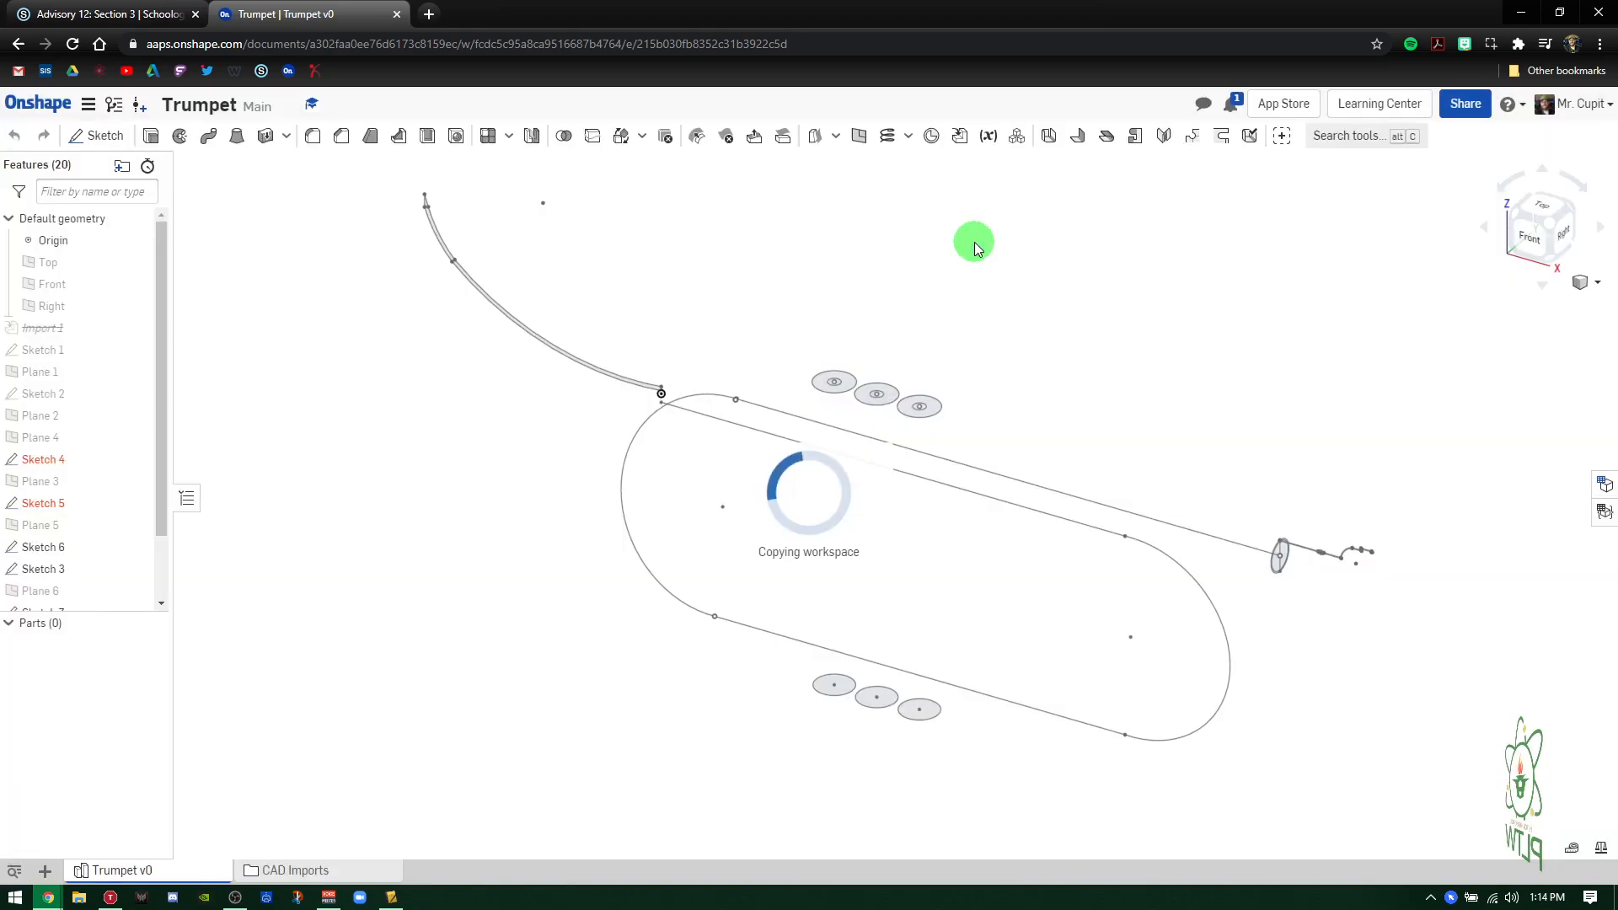
mouse_move(894, 588)
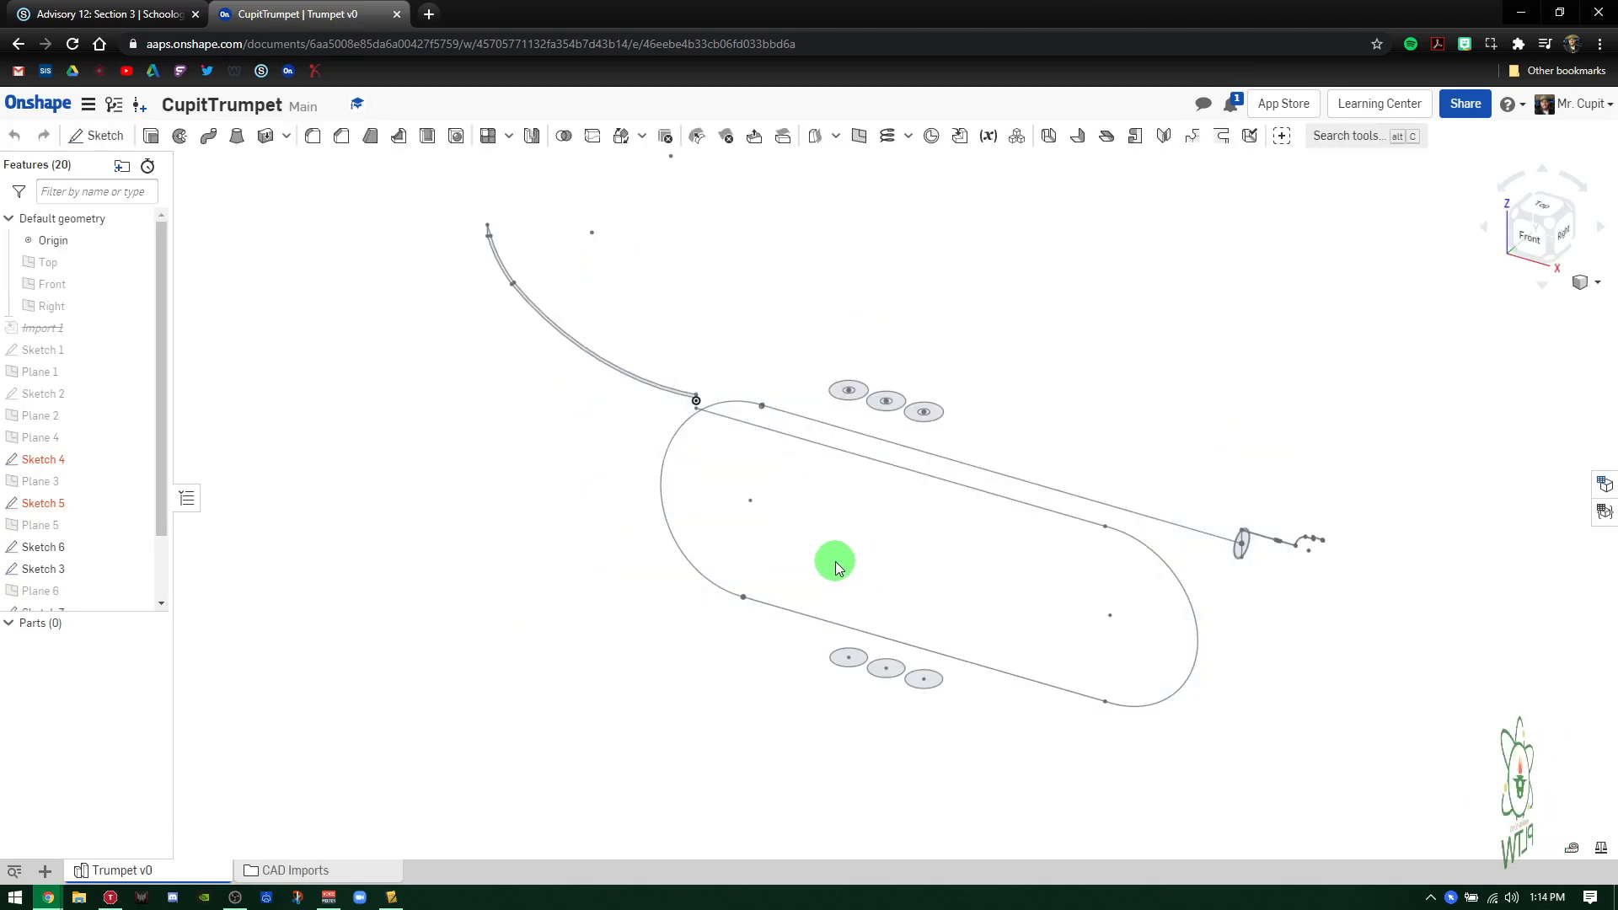
mouse_move(495, 531)
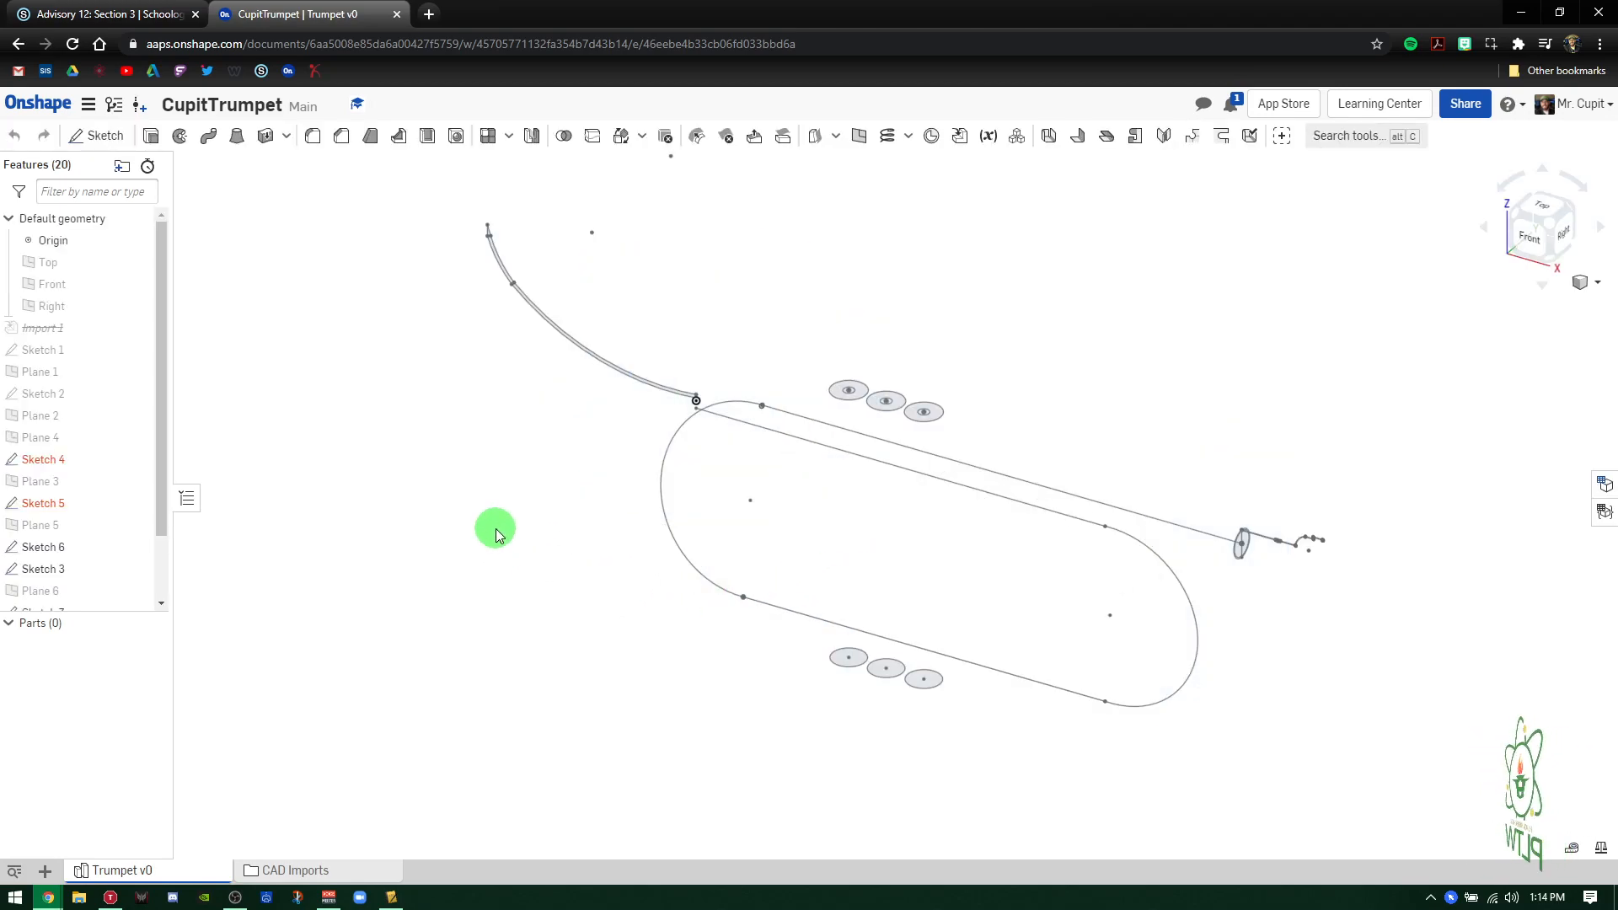
mouse_move(765, 822)
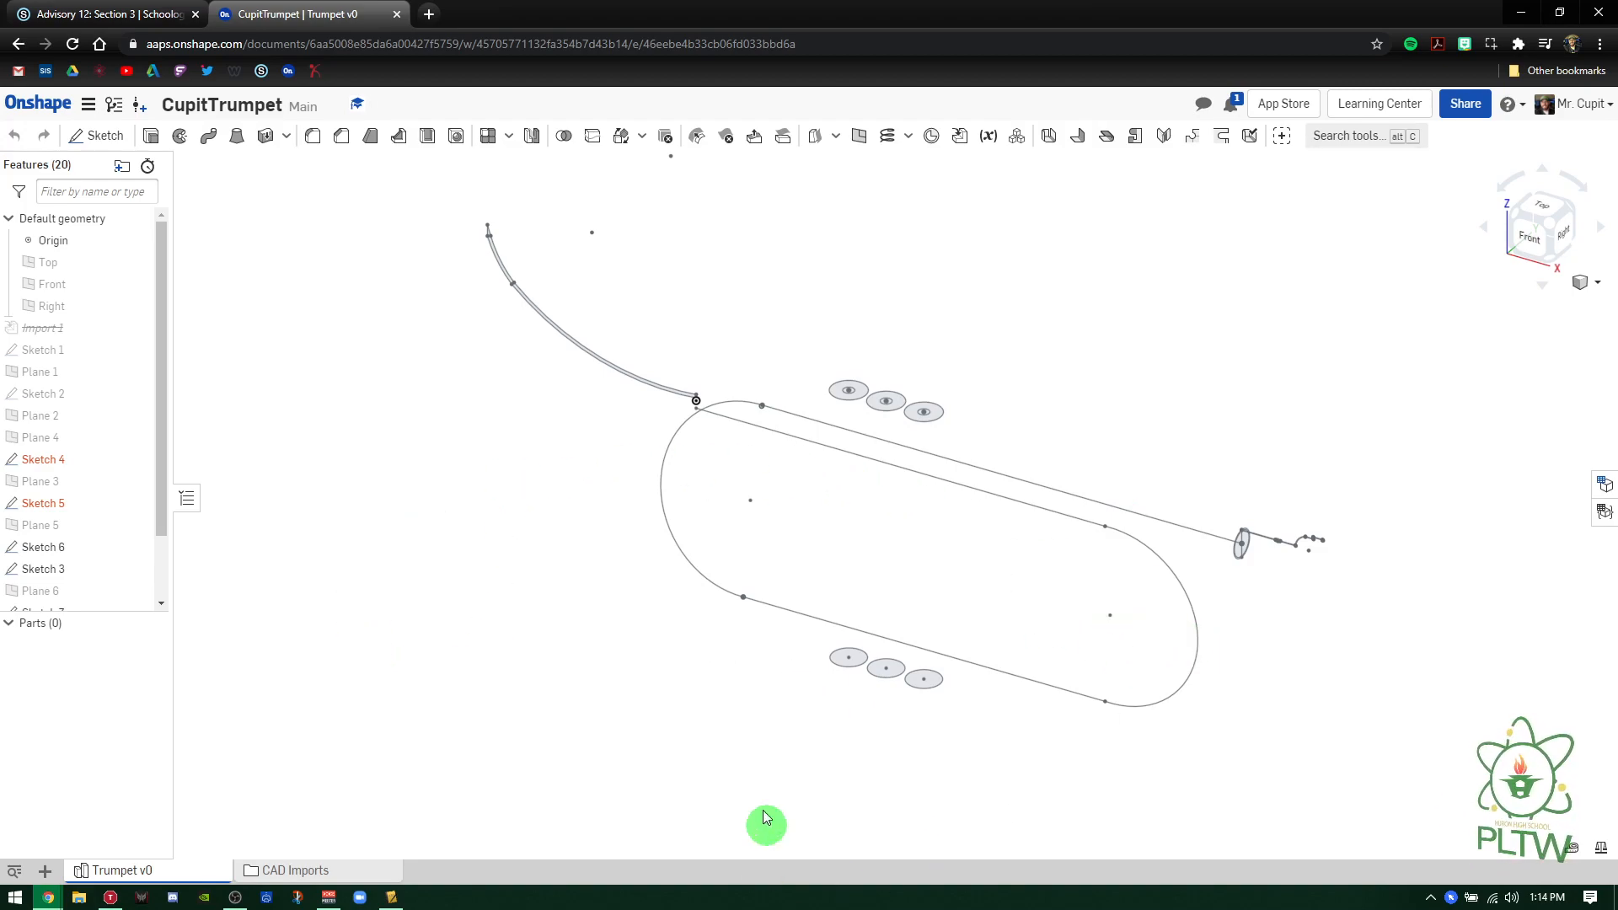
mouse_move(430, 645)
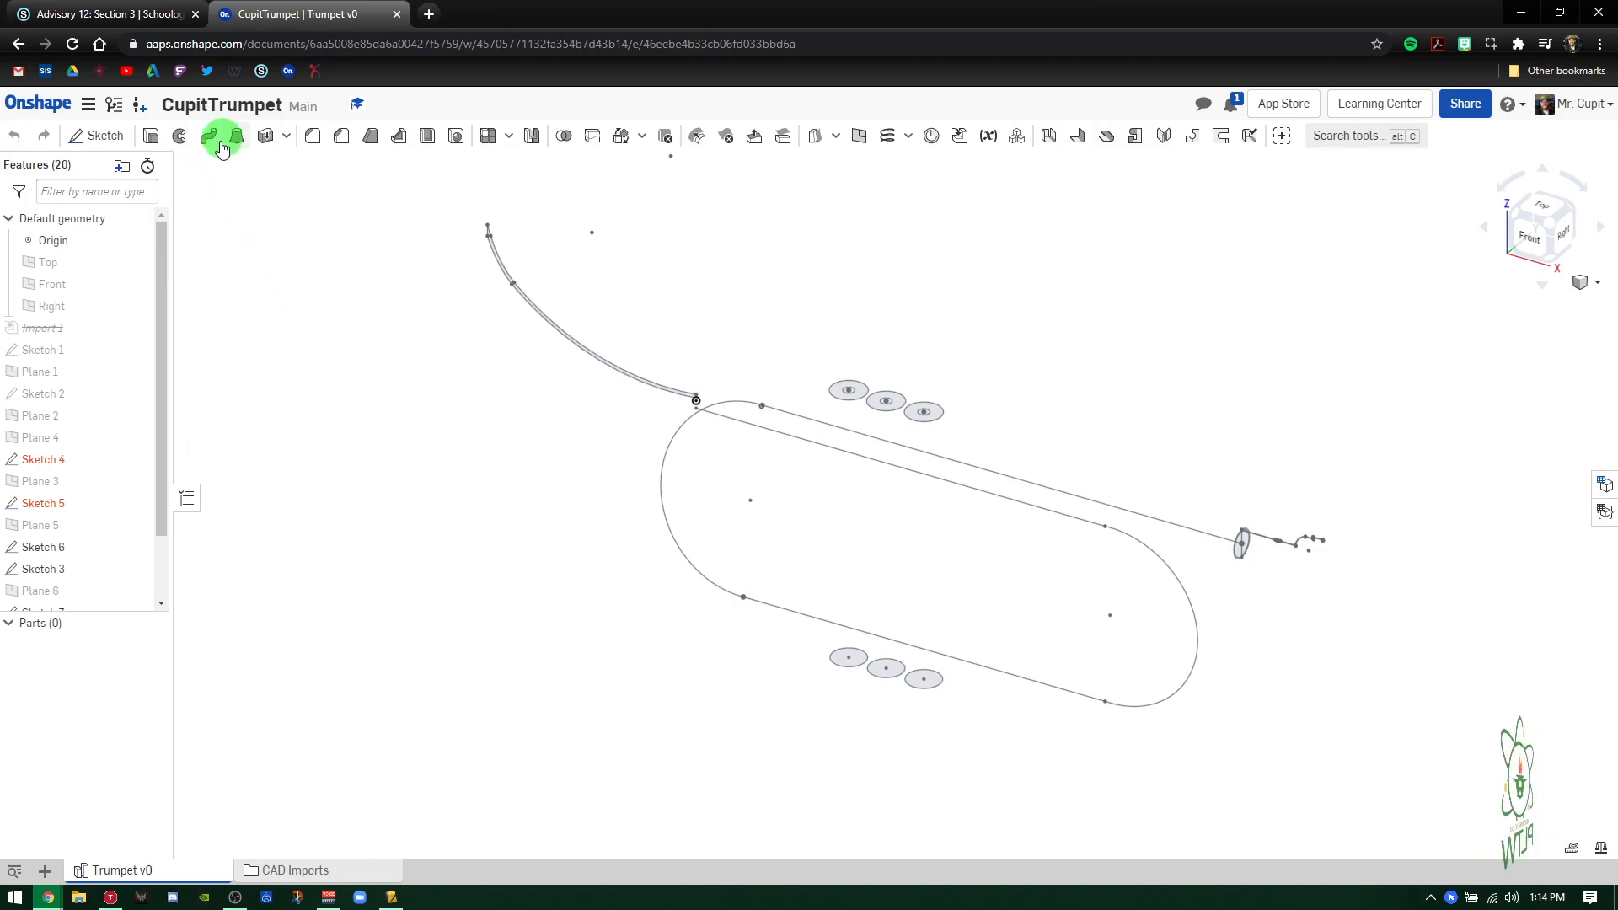
- Sweep the round tube profile along the Sketch 4 and Sketch 3 edges to form the tubing loop
left_click(219, 135)
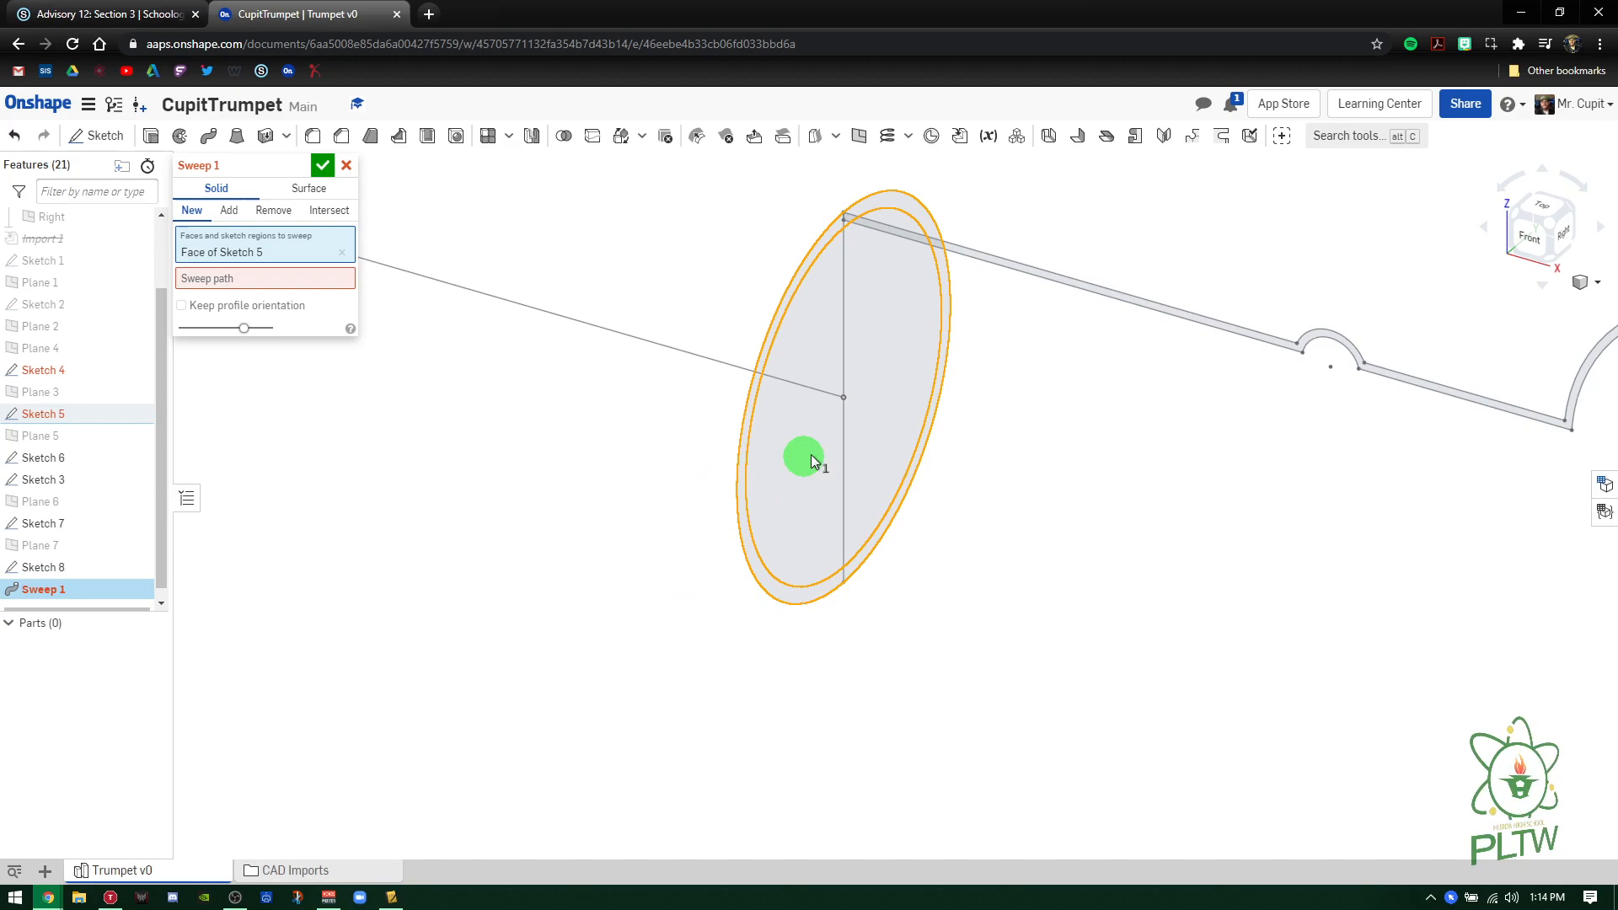
mouse_move(610, 428)
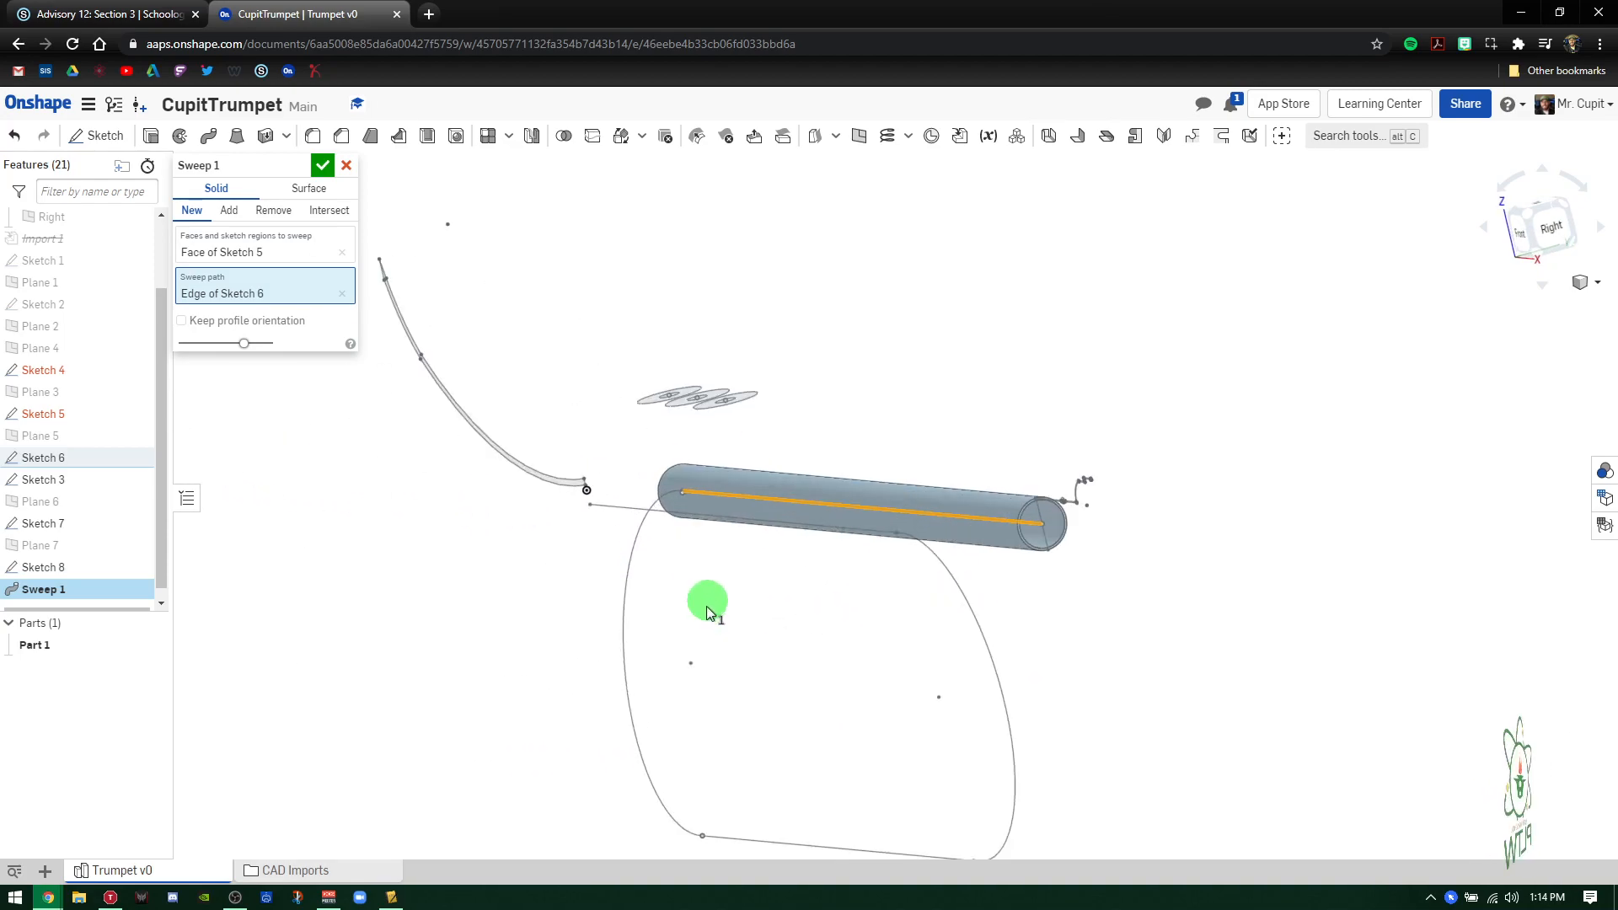
left_click(566, 470)
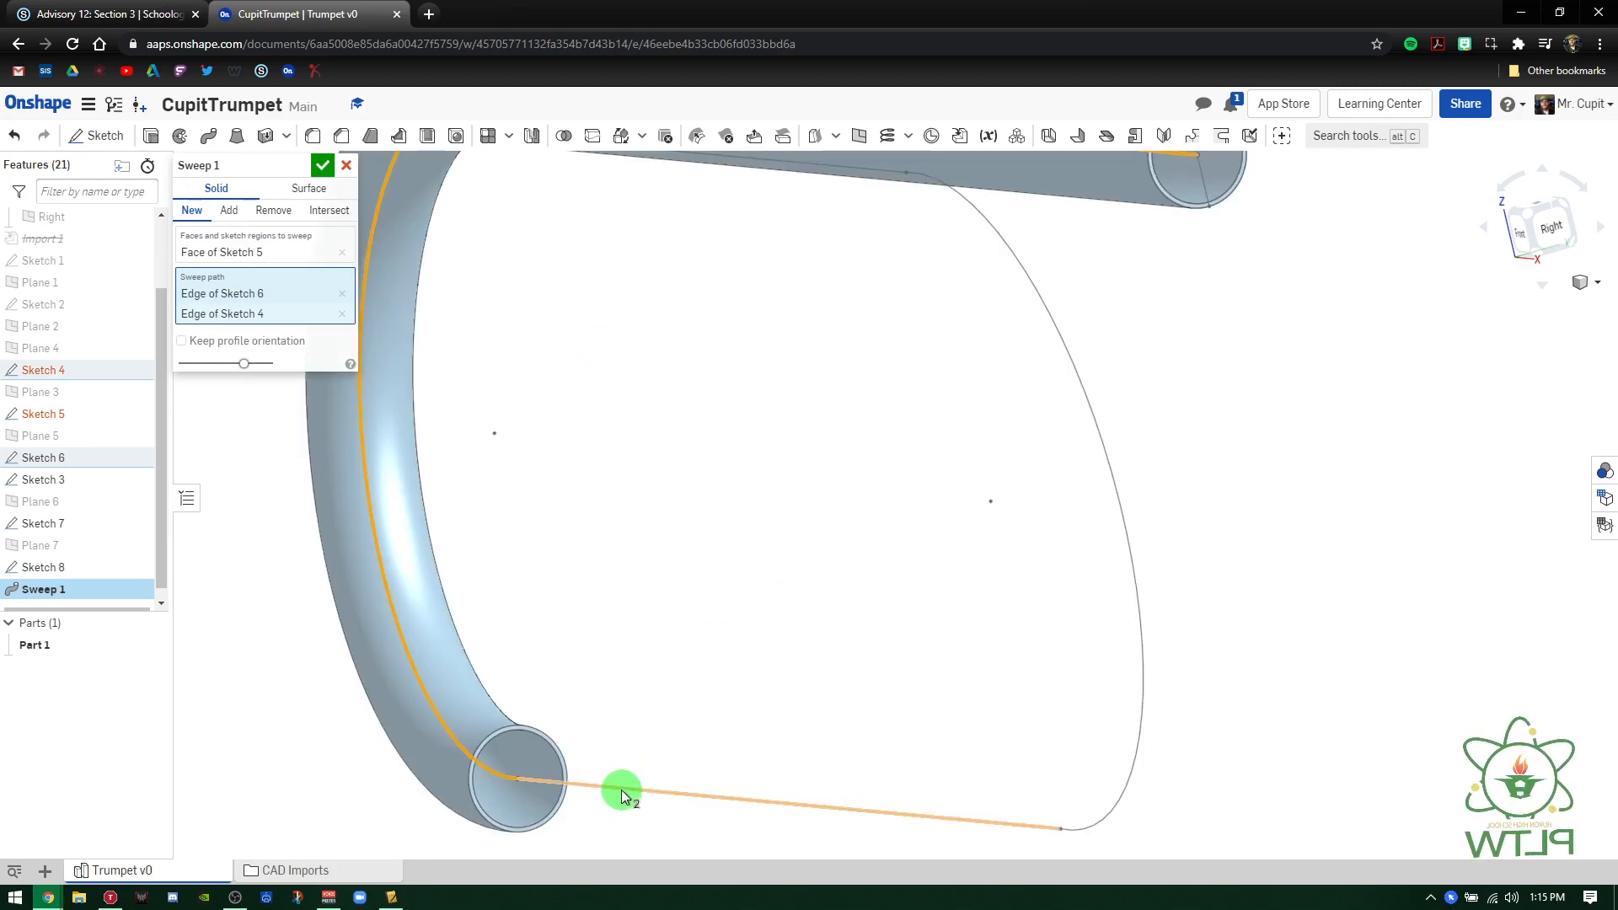
left_click(1138, 590)
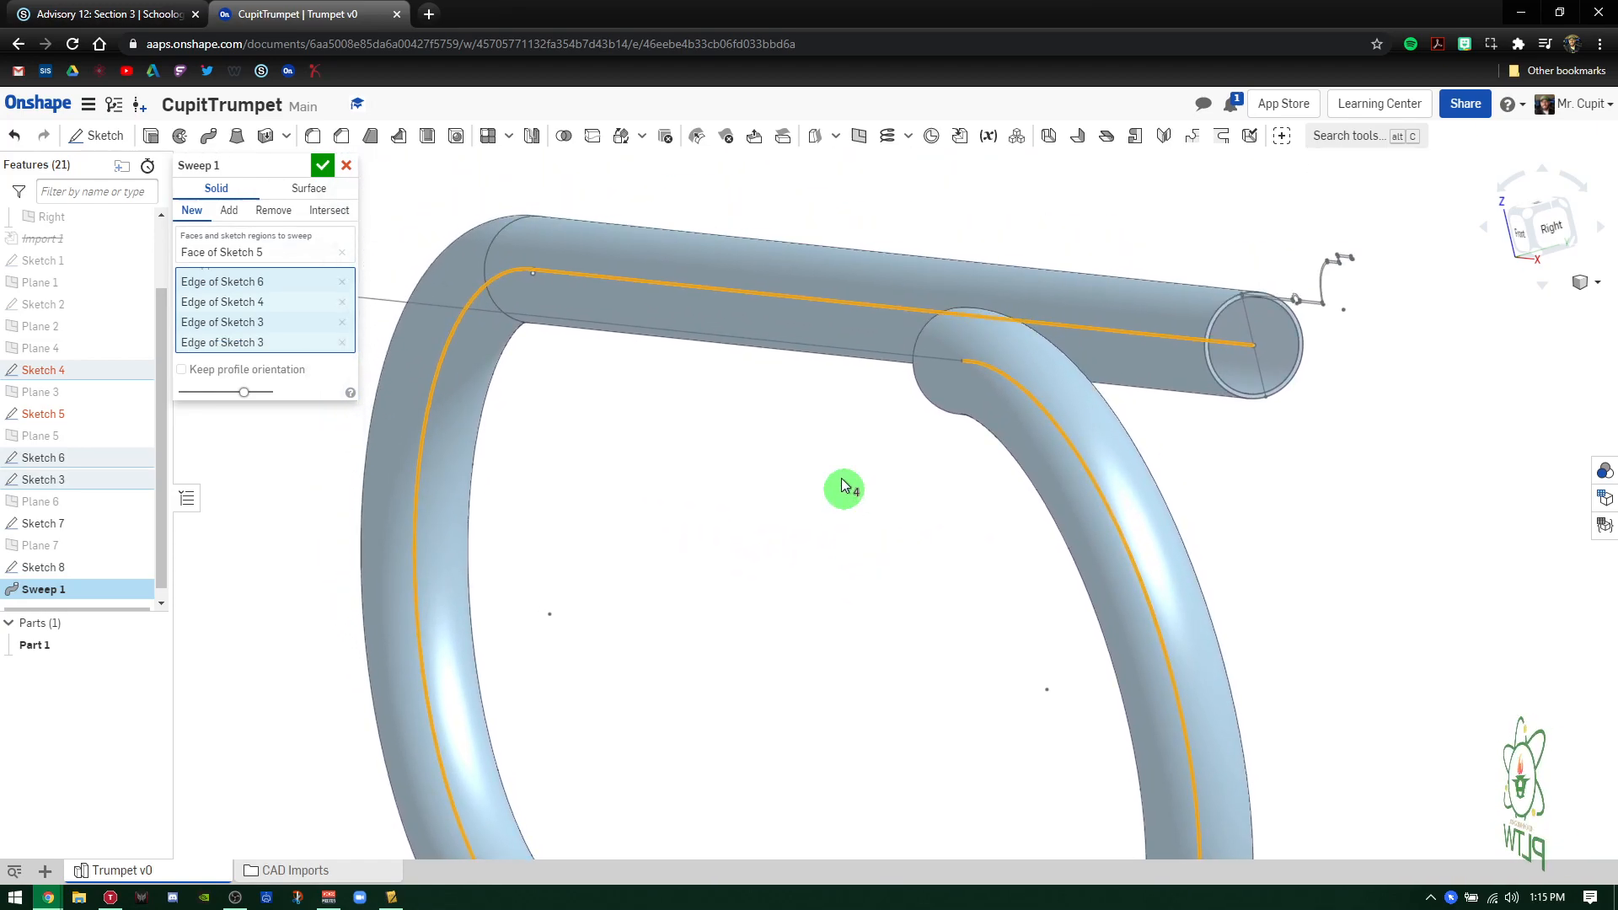
left_click(340, 282)
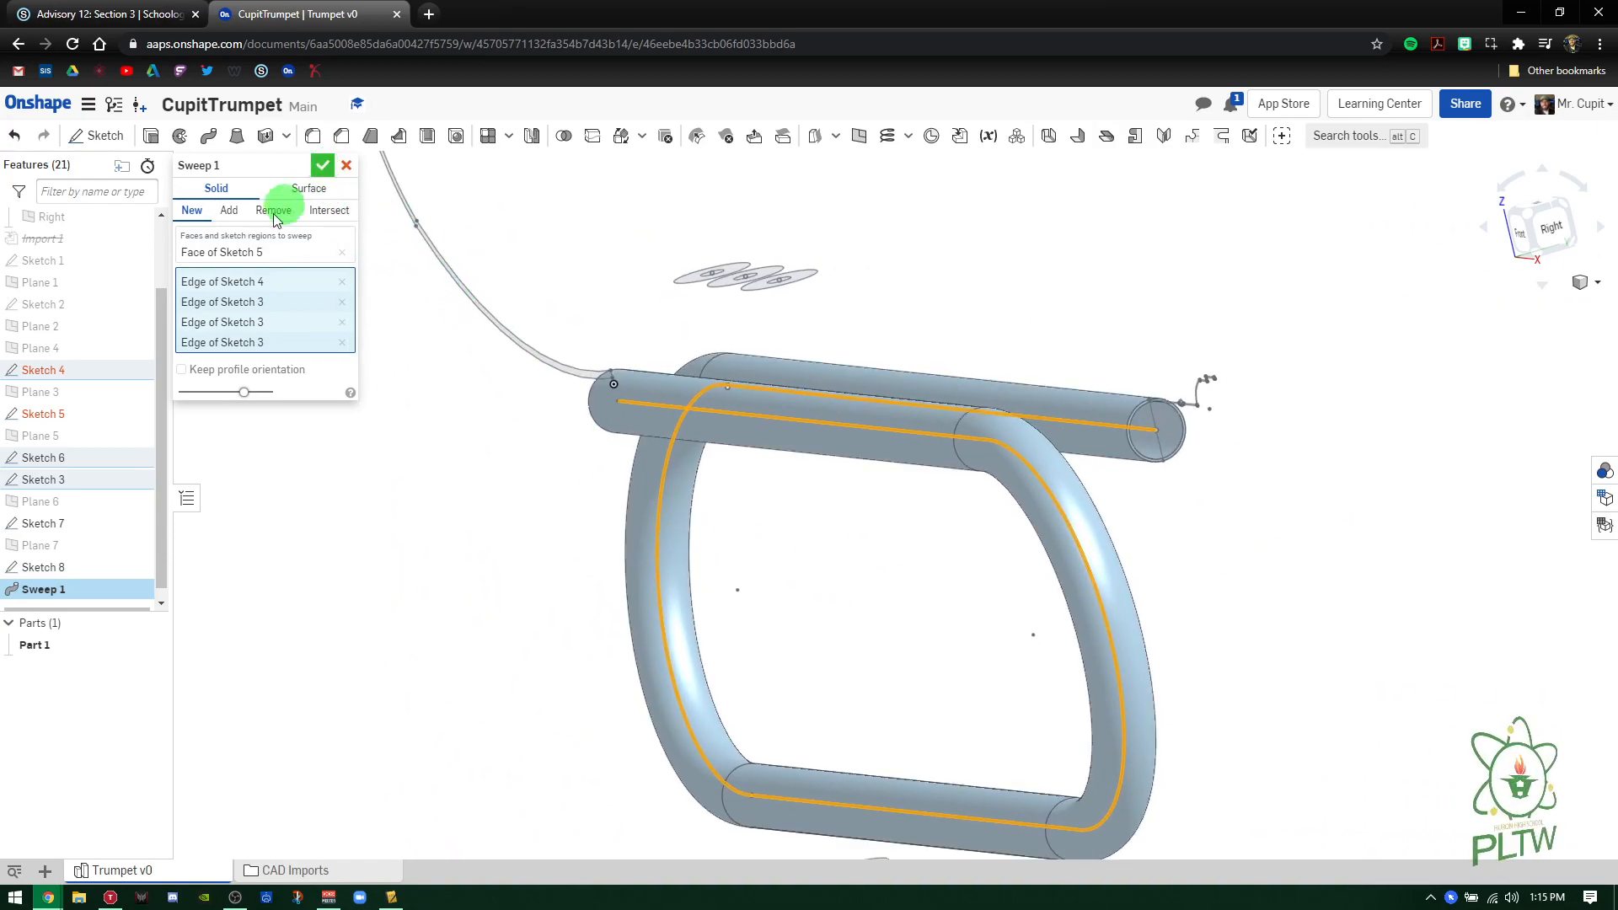
left_click(322, 165)
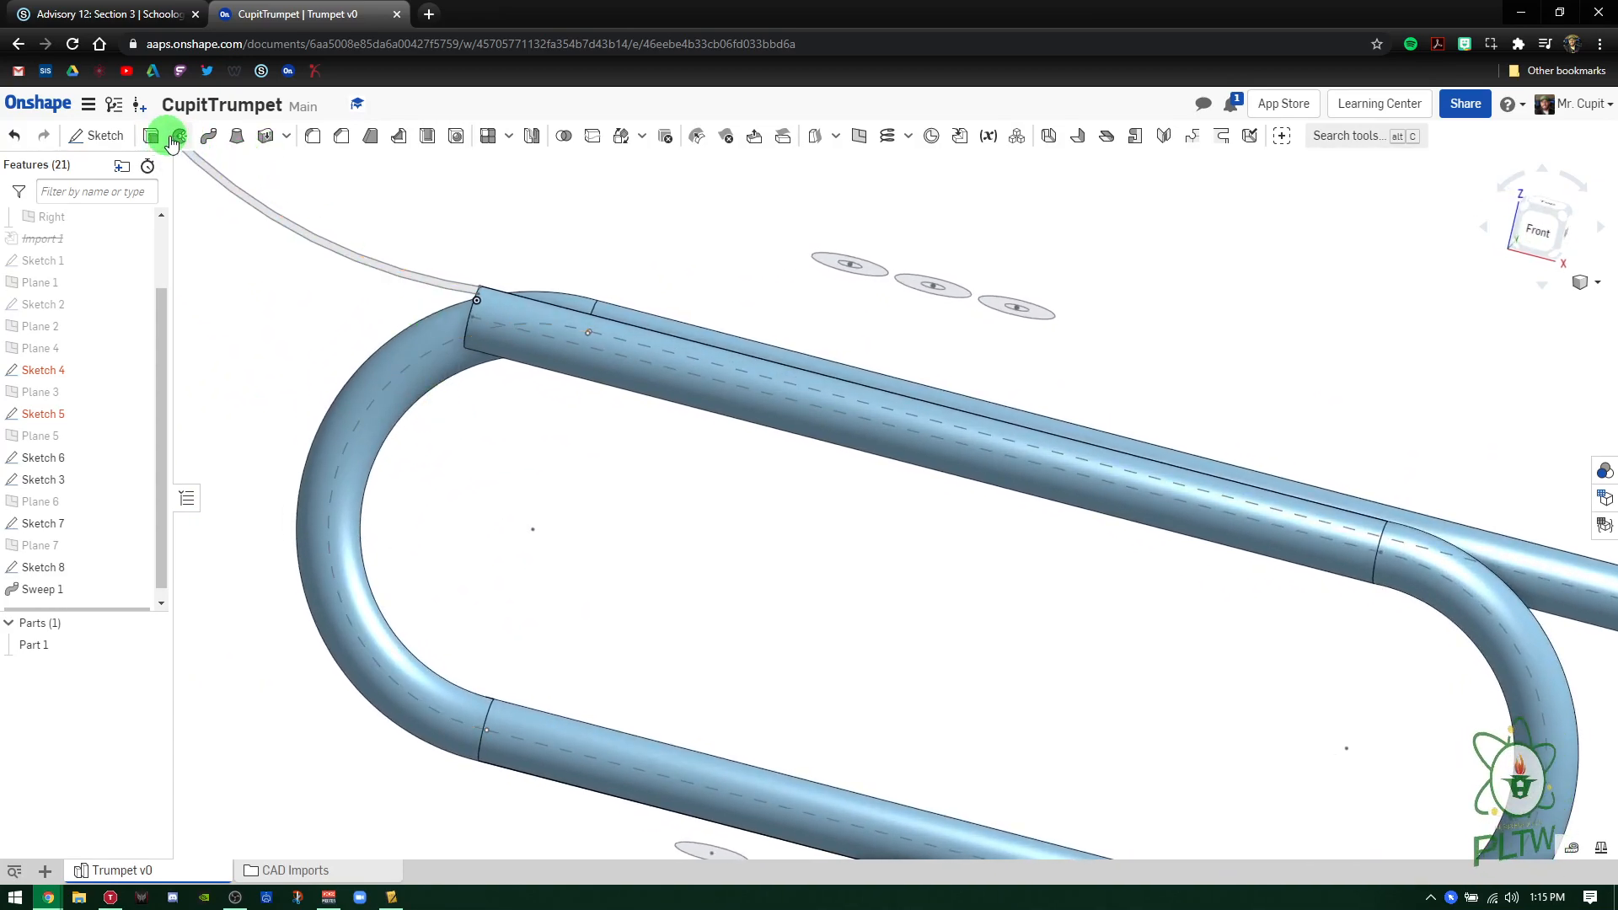
- Revolve the Sketch 3 bell profile about the tube's centre line, adding it to Part 1
left_click(166, 135)
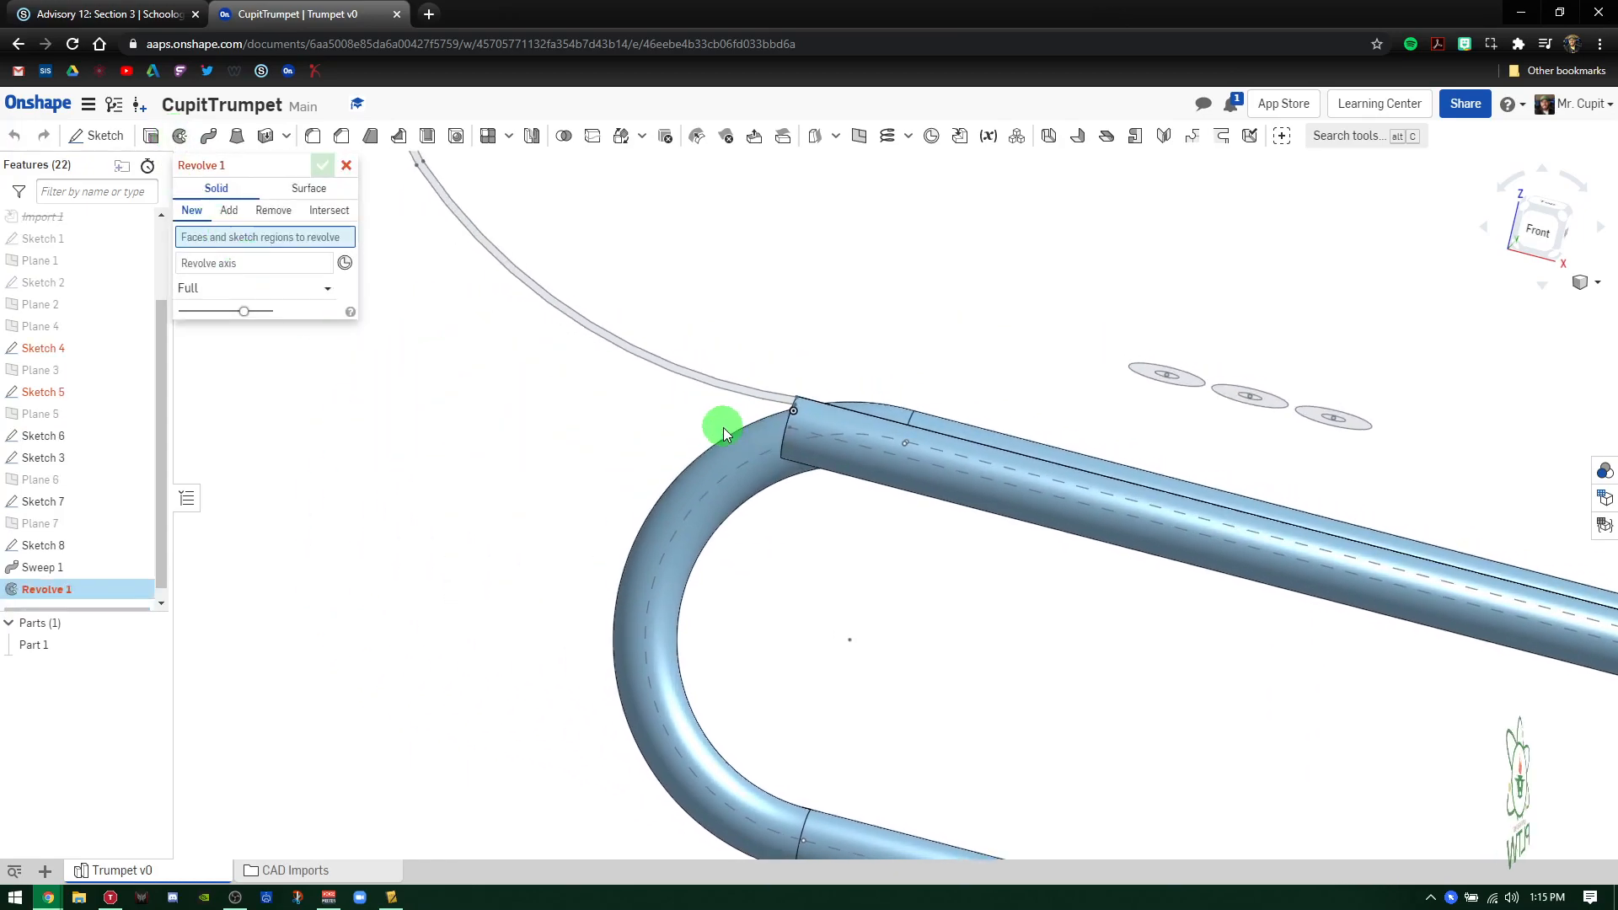
left_click(723, 428)
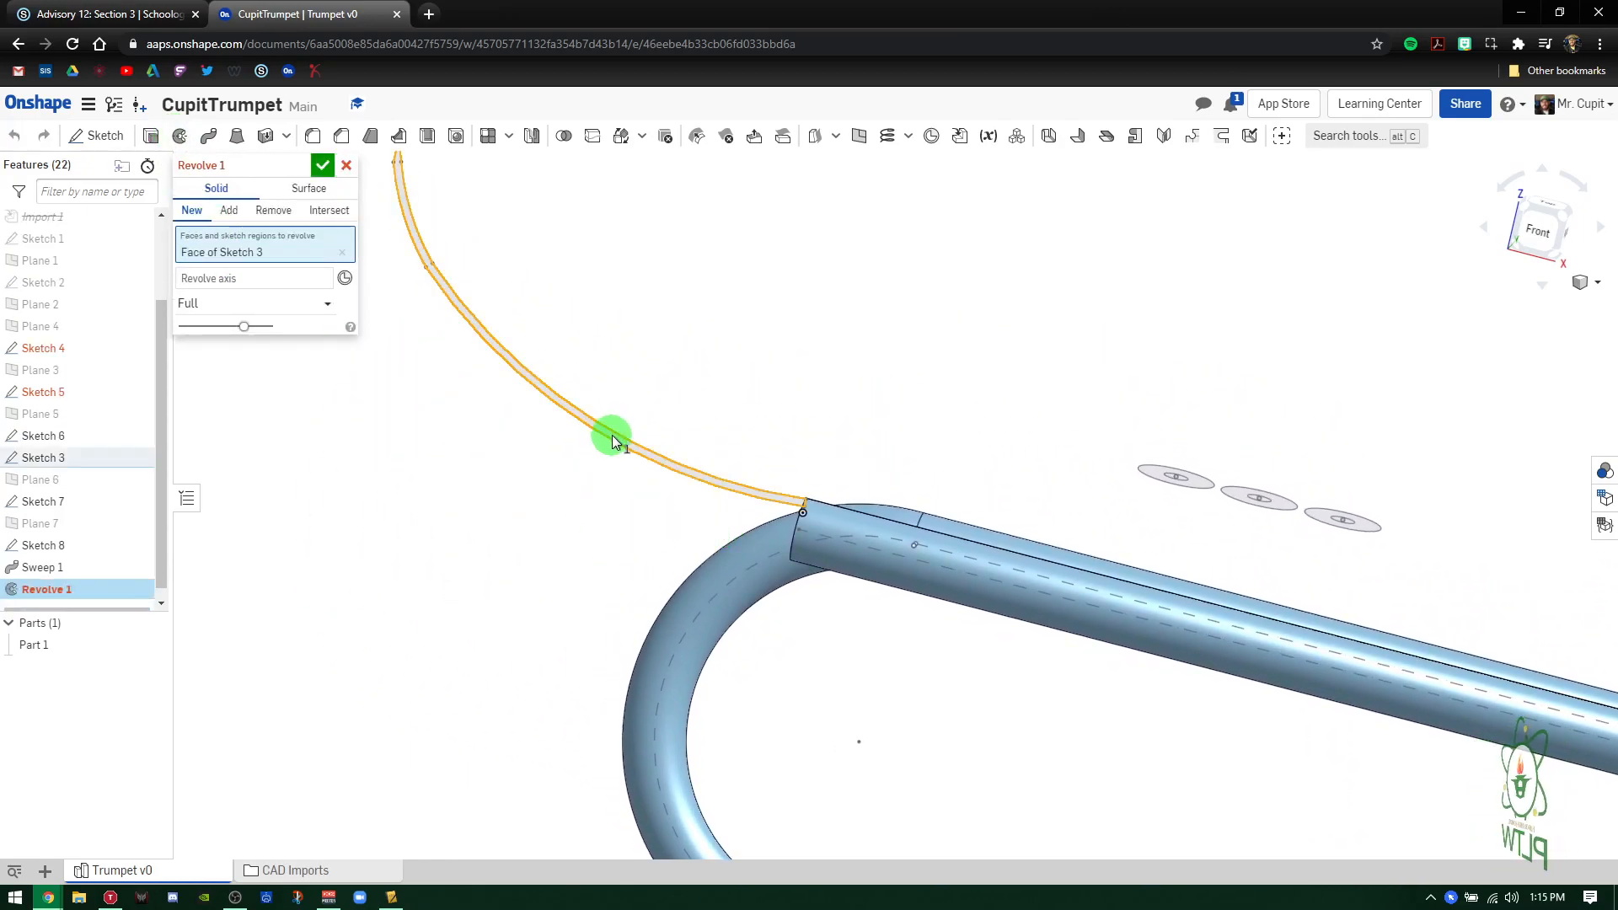
left_click(254, 278)
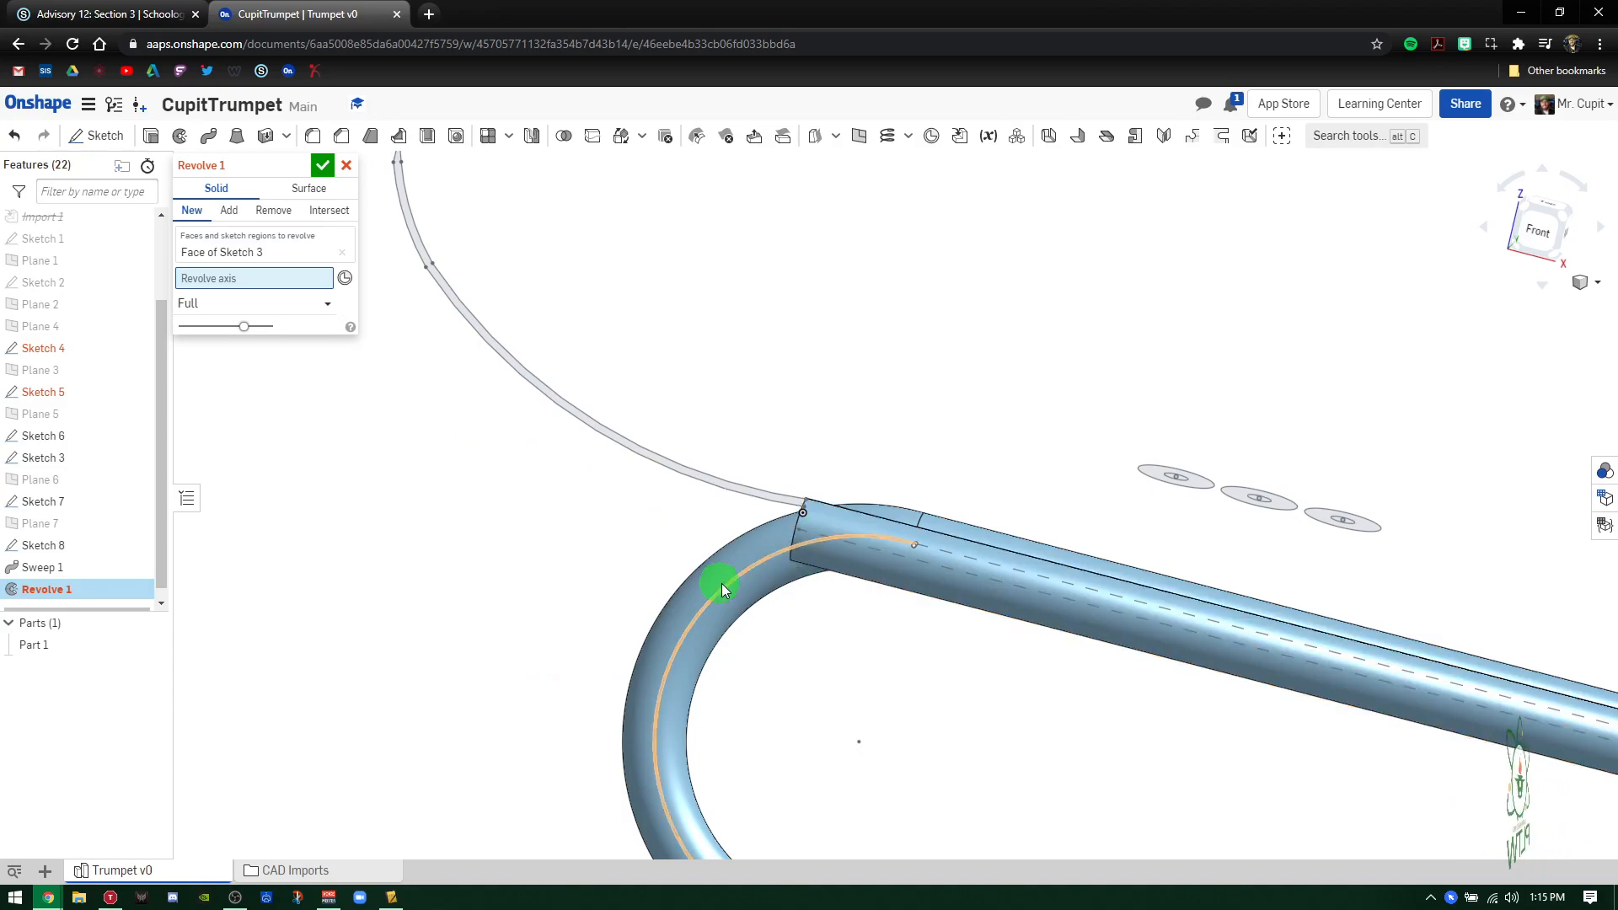
left_click(821, 531)
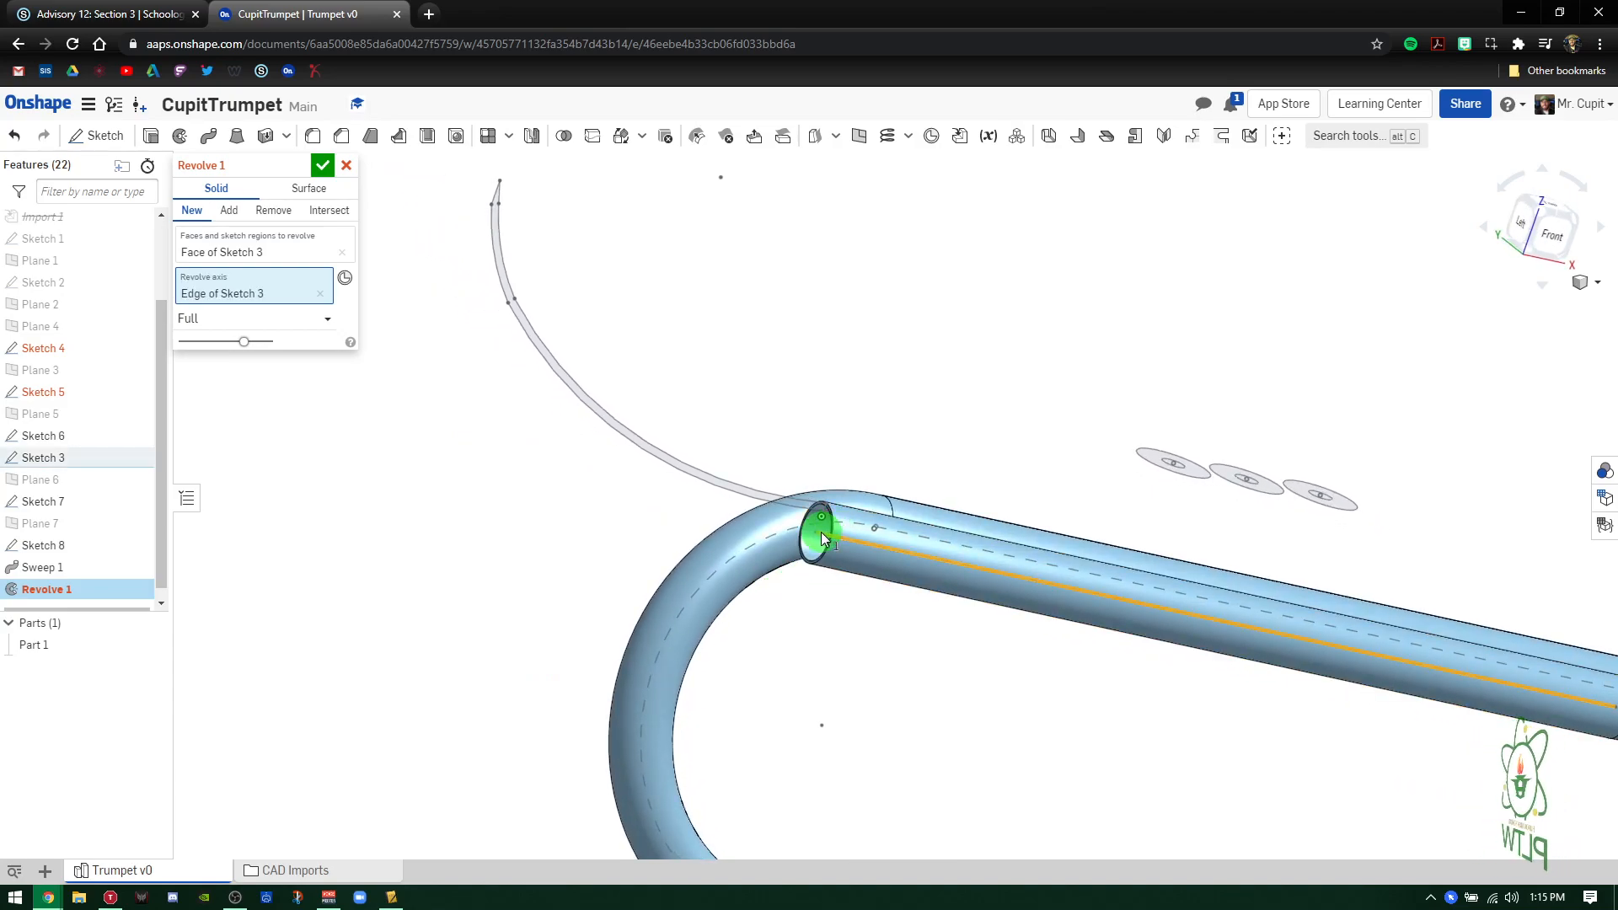
left_click(230, 210)
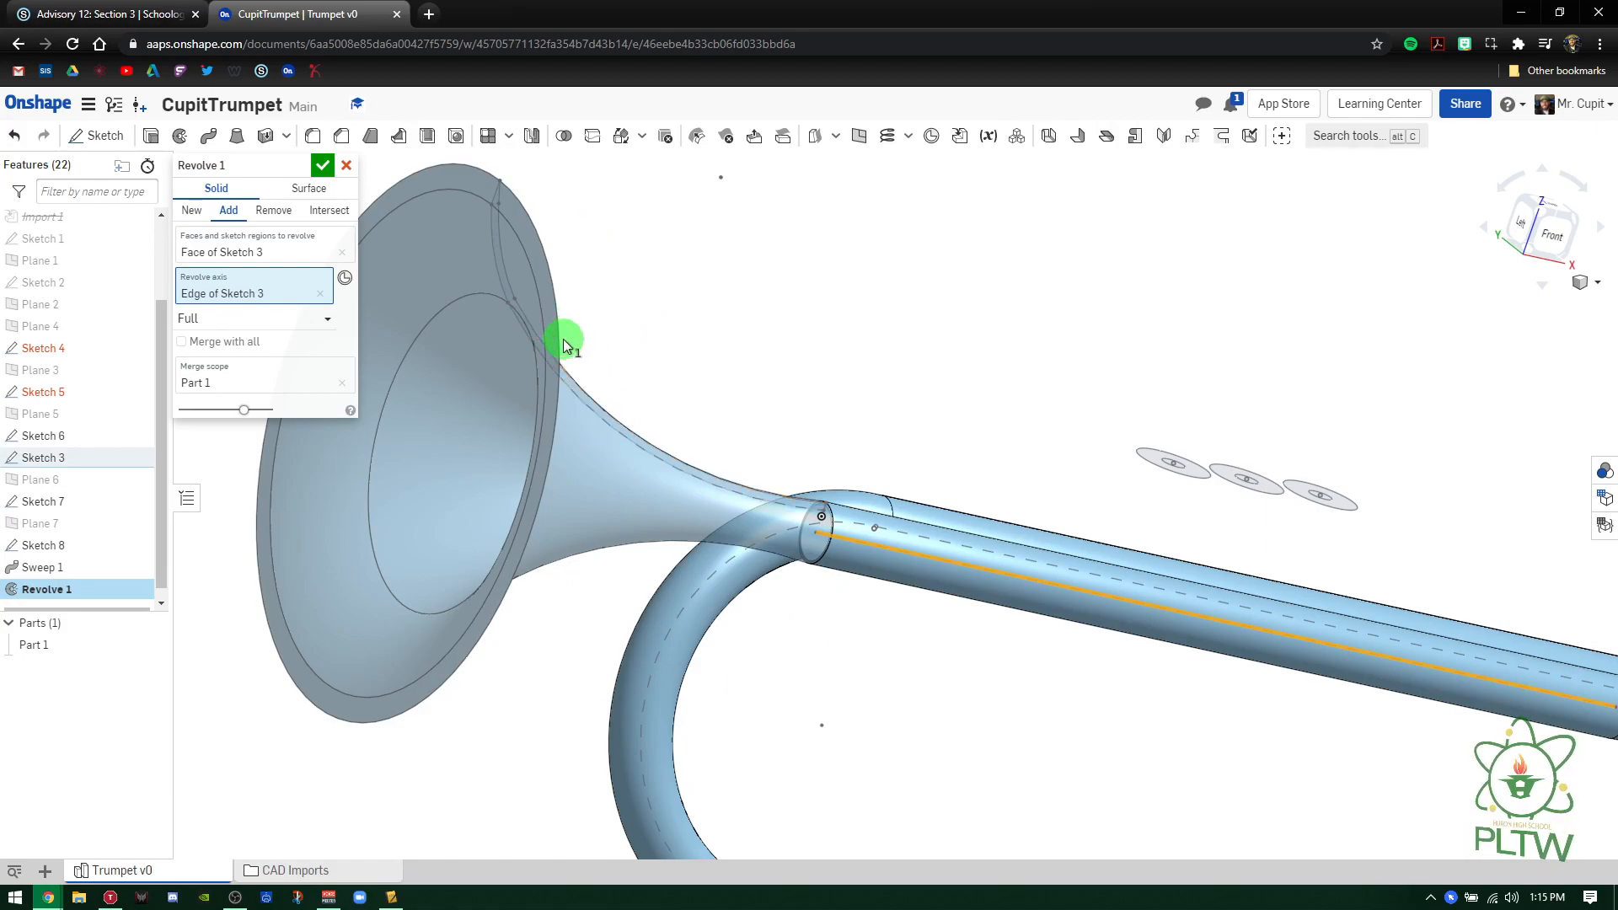
mouse_move(302, 418)
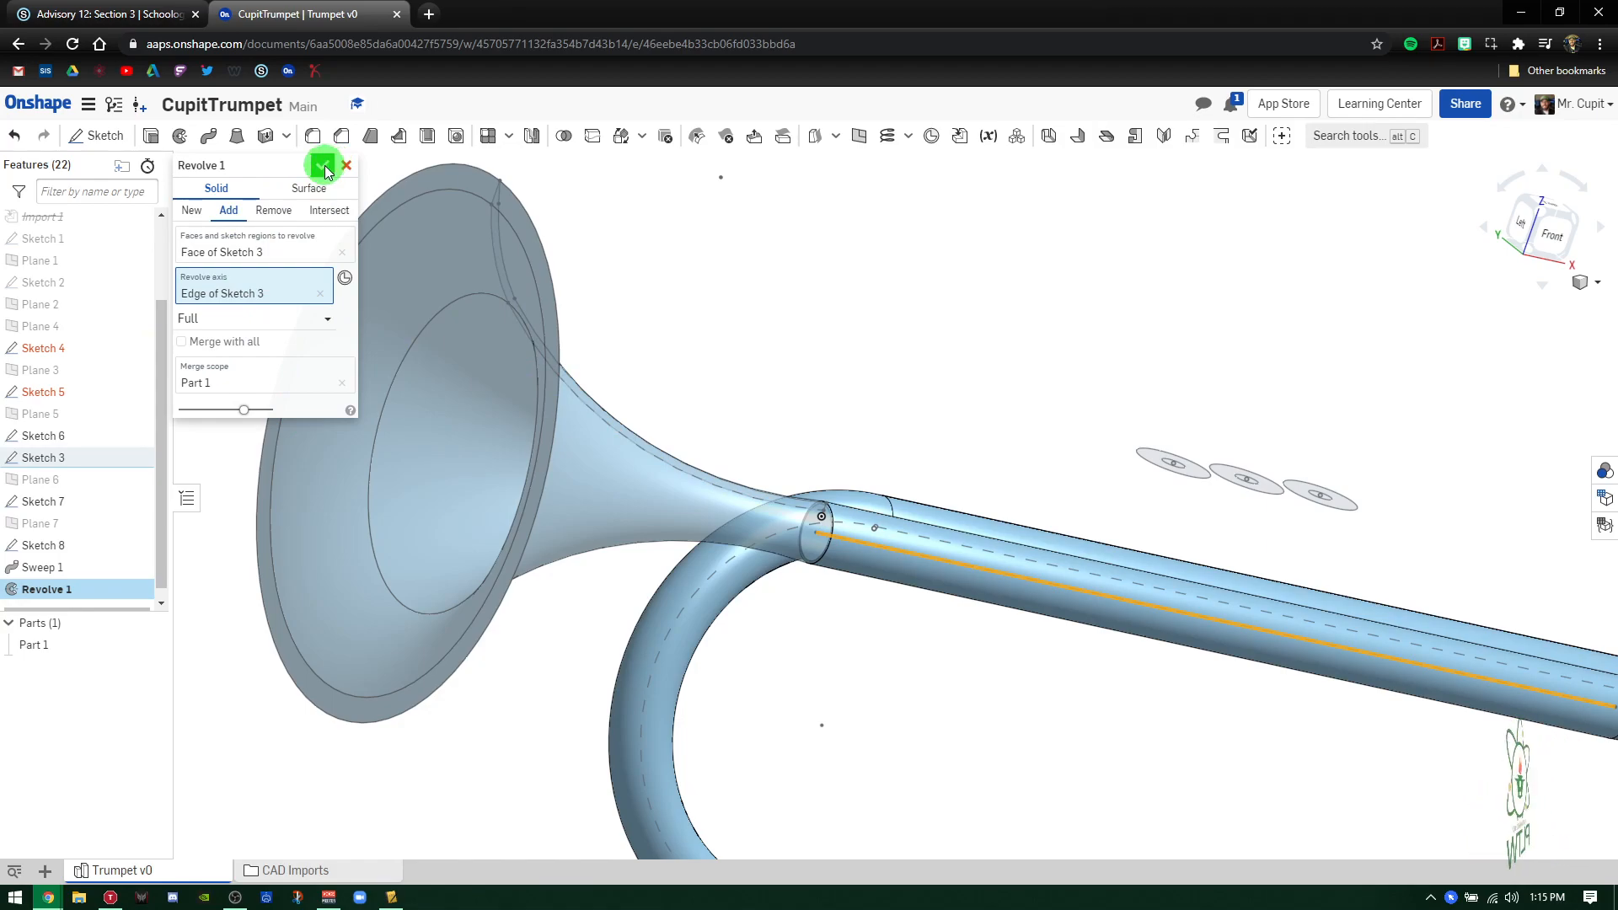
left_click(324, 166)
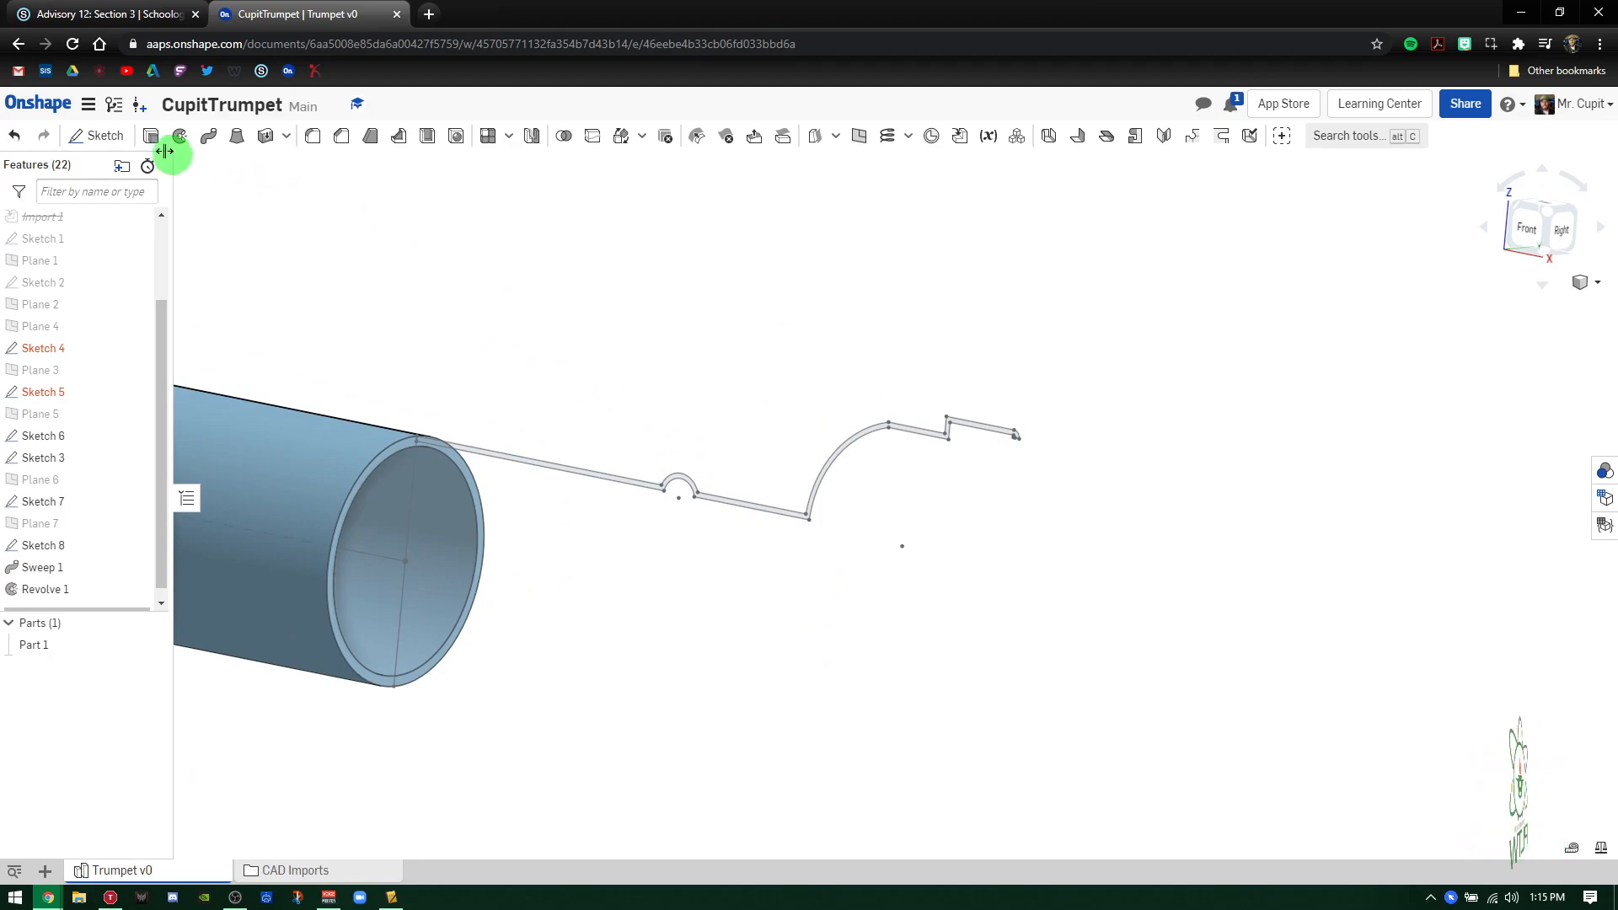
- Revolve the Sketch 6 mouthpiece profile about its edge, adding it to Part 1
left_click(179, 135)
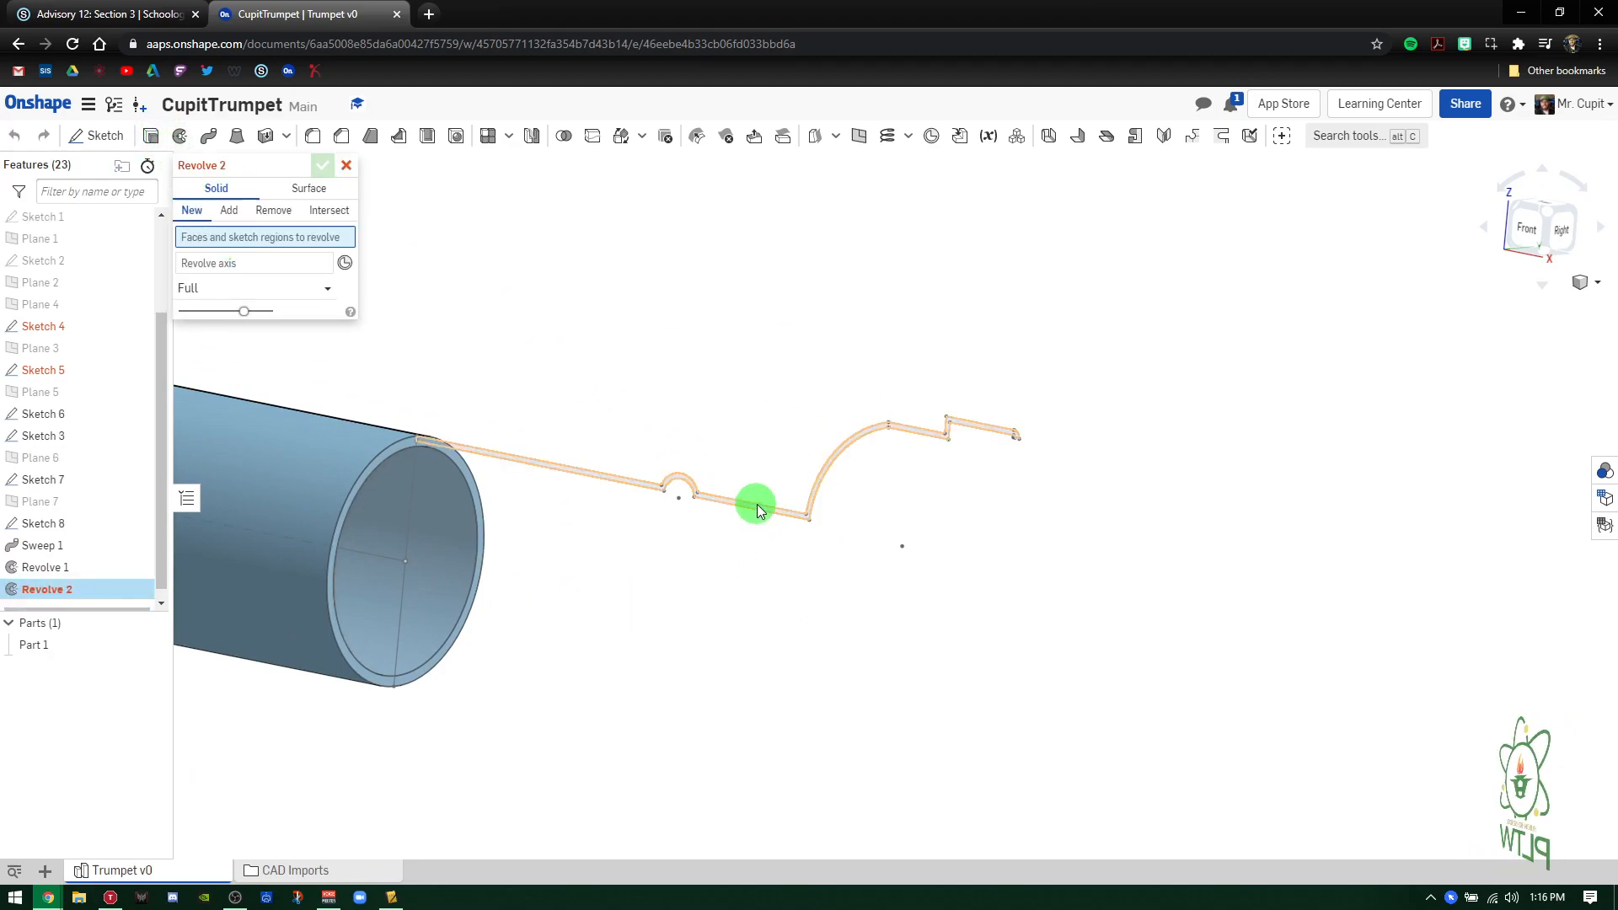
left_click(755, 502)
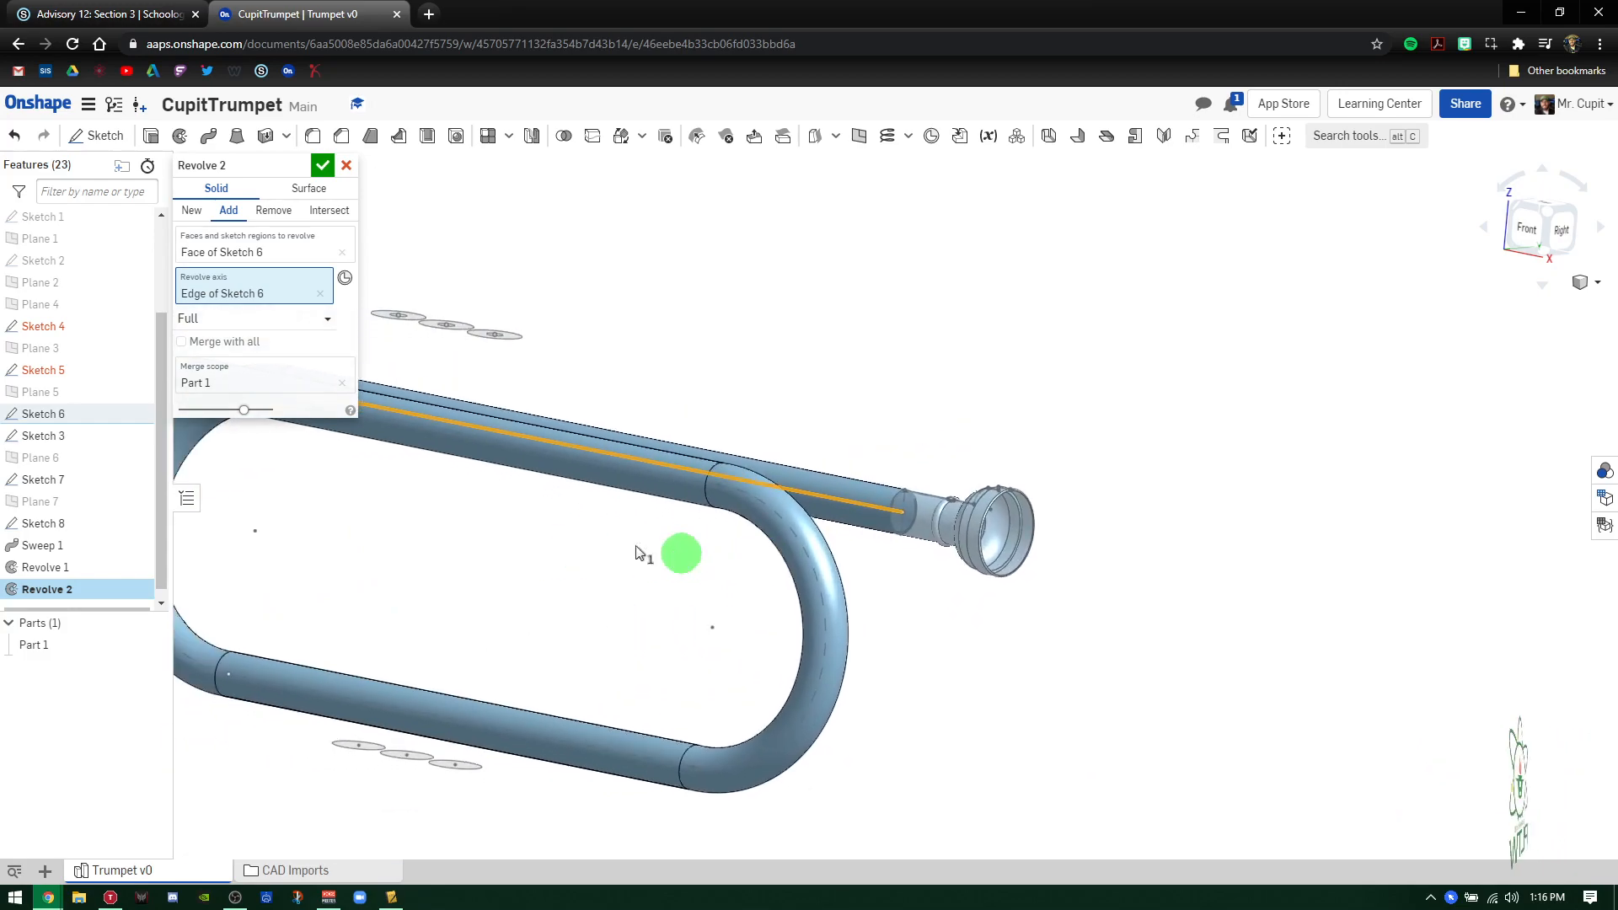
left_click(322, 165)
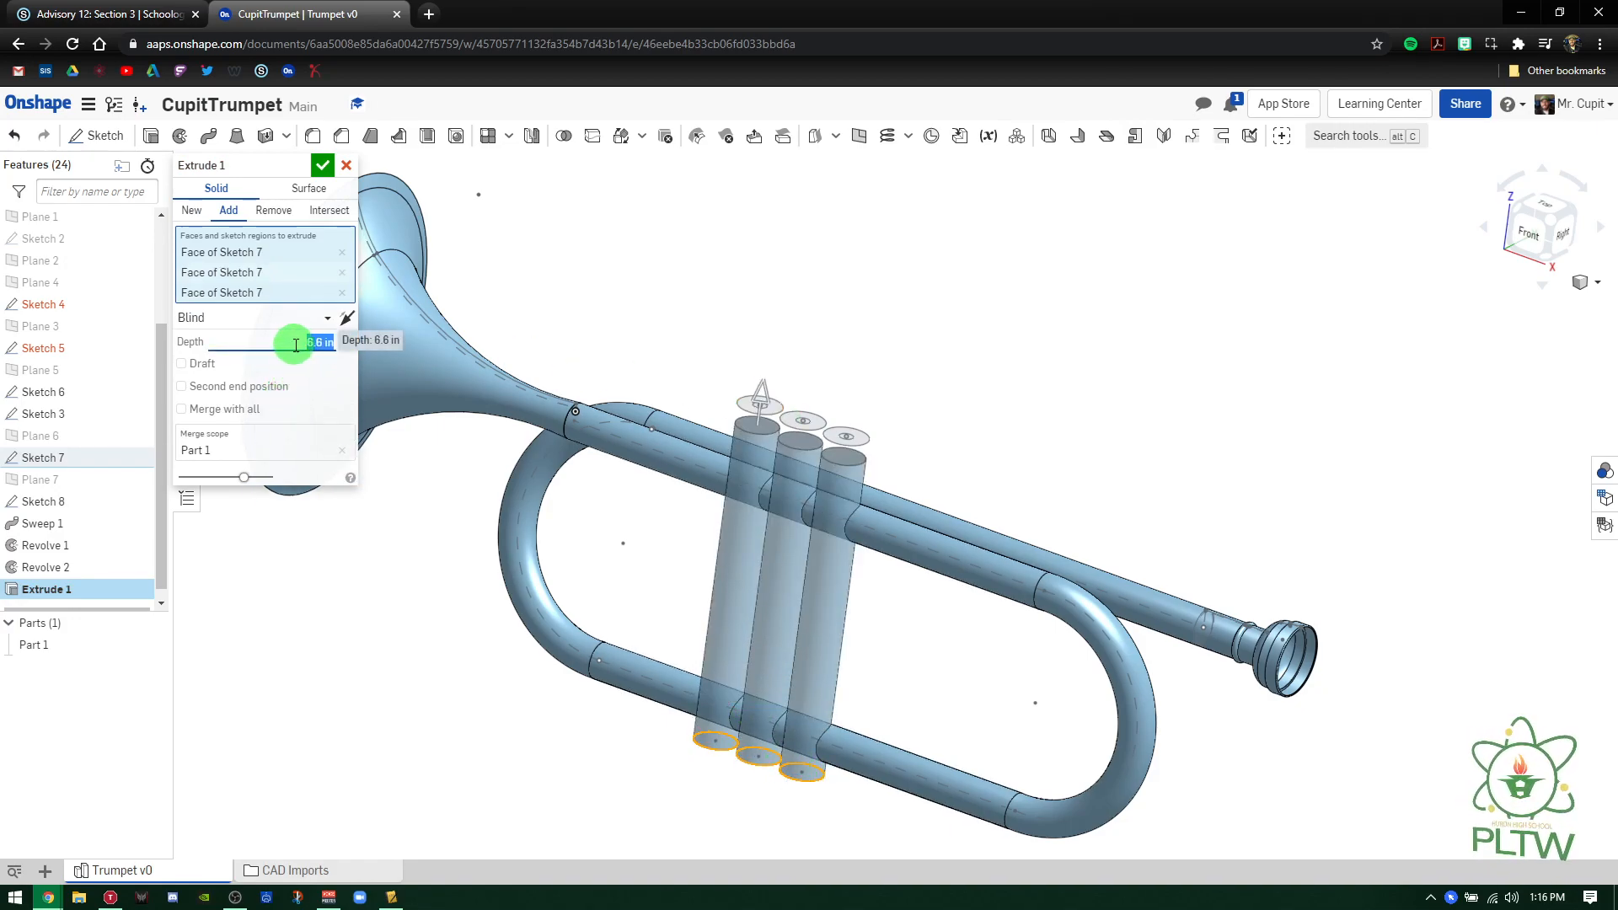
- Extrude the three Sketch 7 valve circles 7.25 in, adding the cylinders to Part 1
type("7.25")
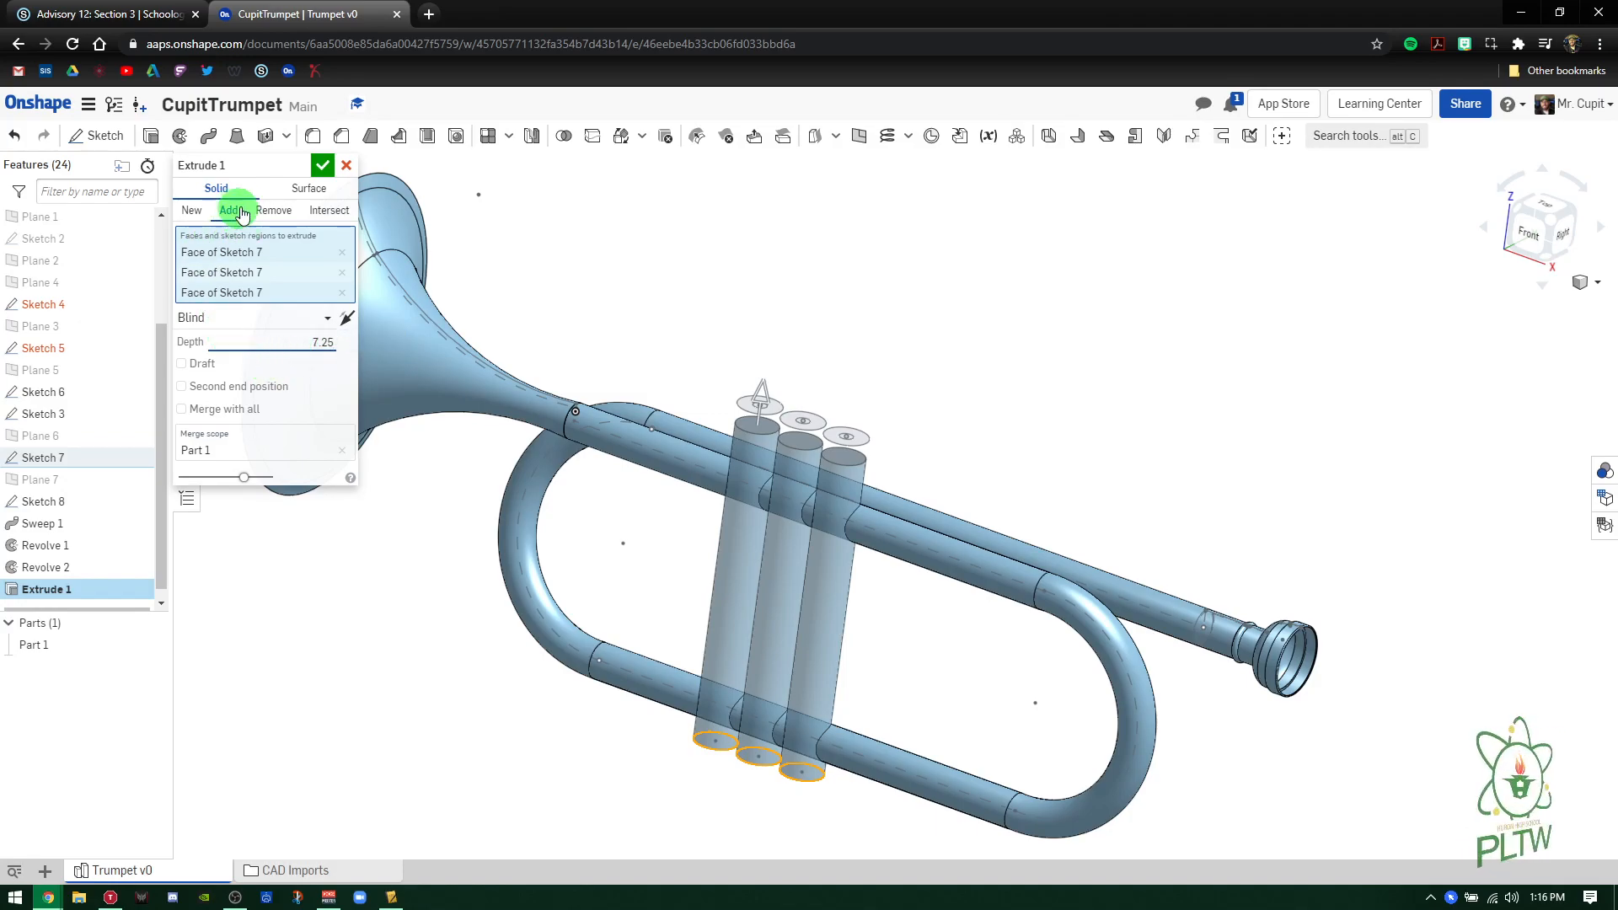
left_click(321, 165)
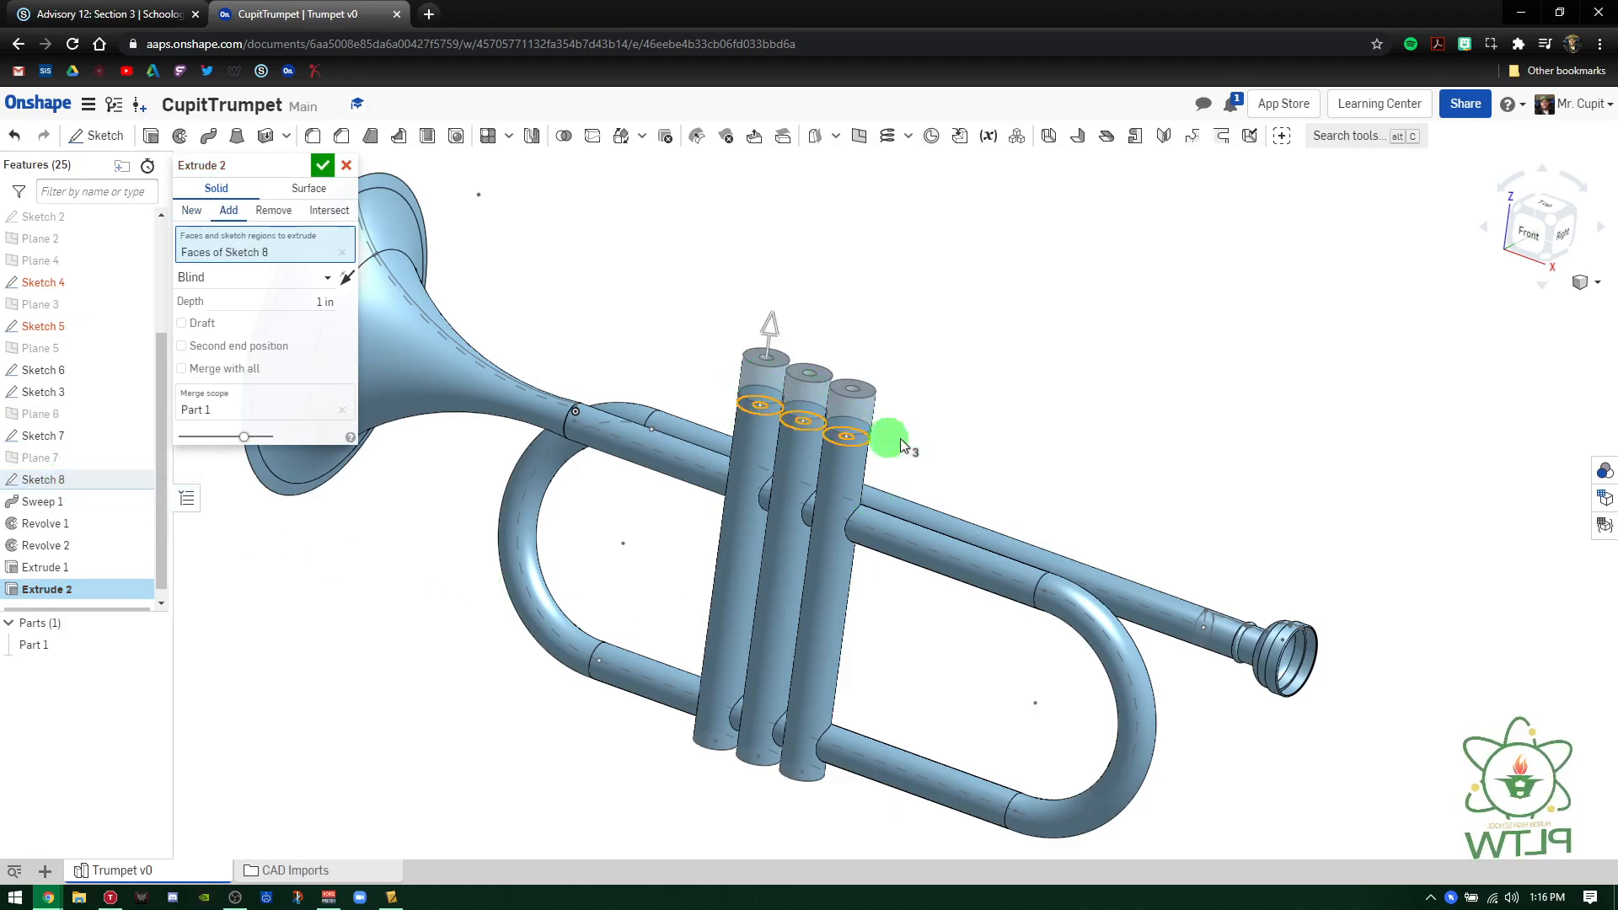
mouse_move(563, 578)
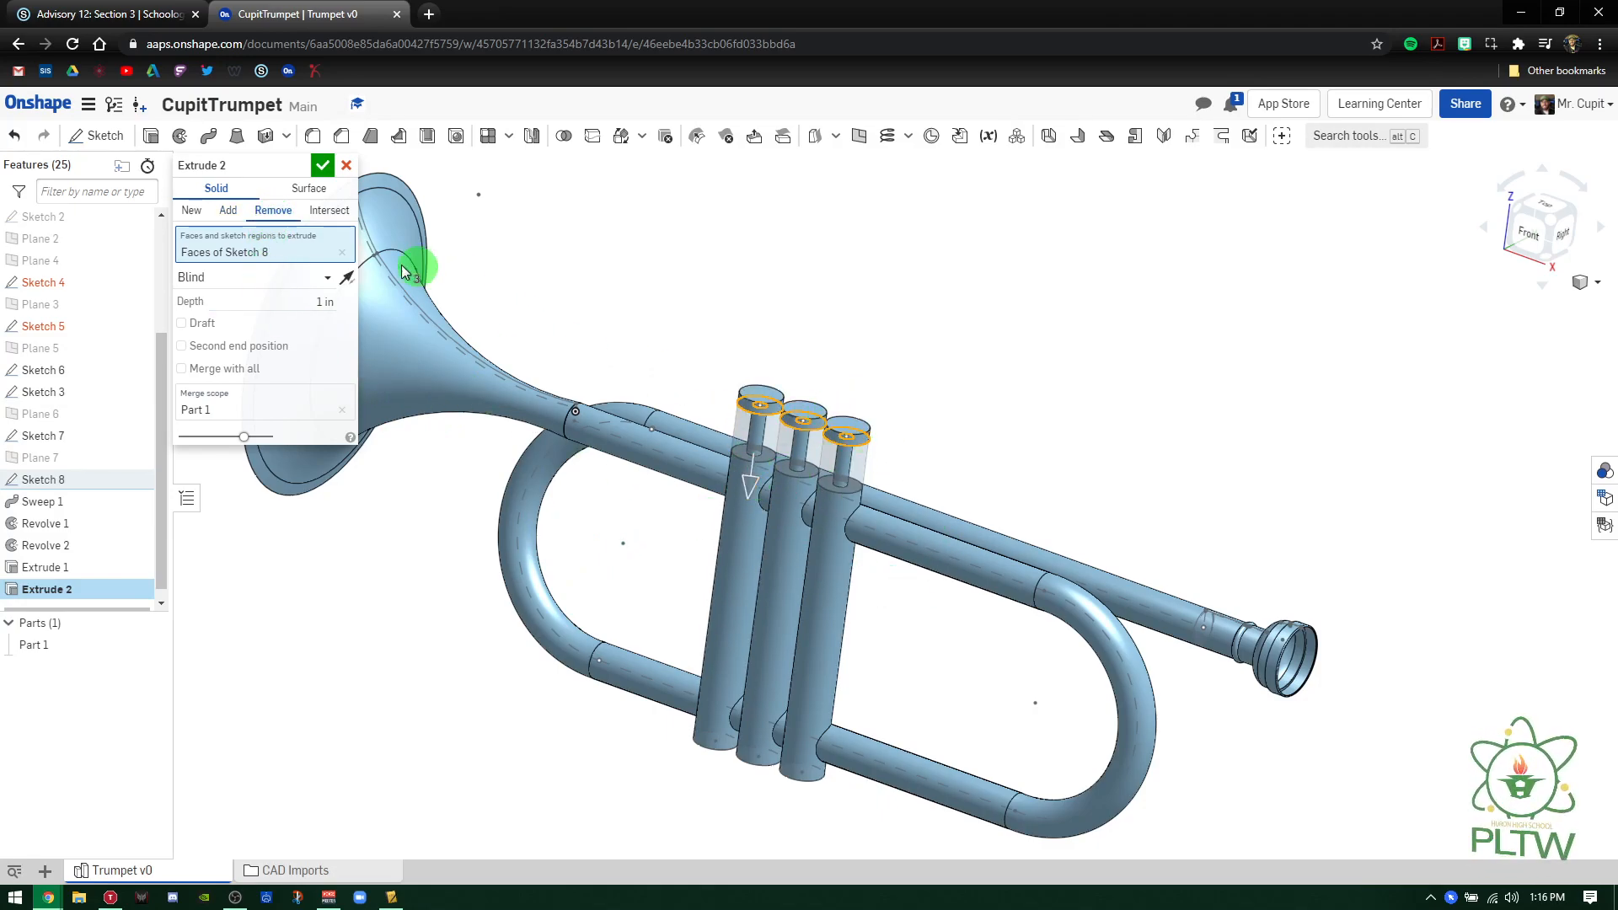
- Remove-extrude the Sketch 8 faces 1 in downward to shape the valve caps
left_click(347, 280)
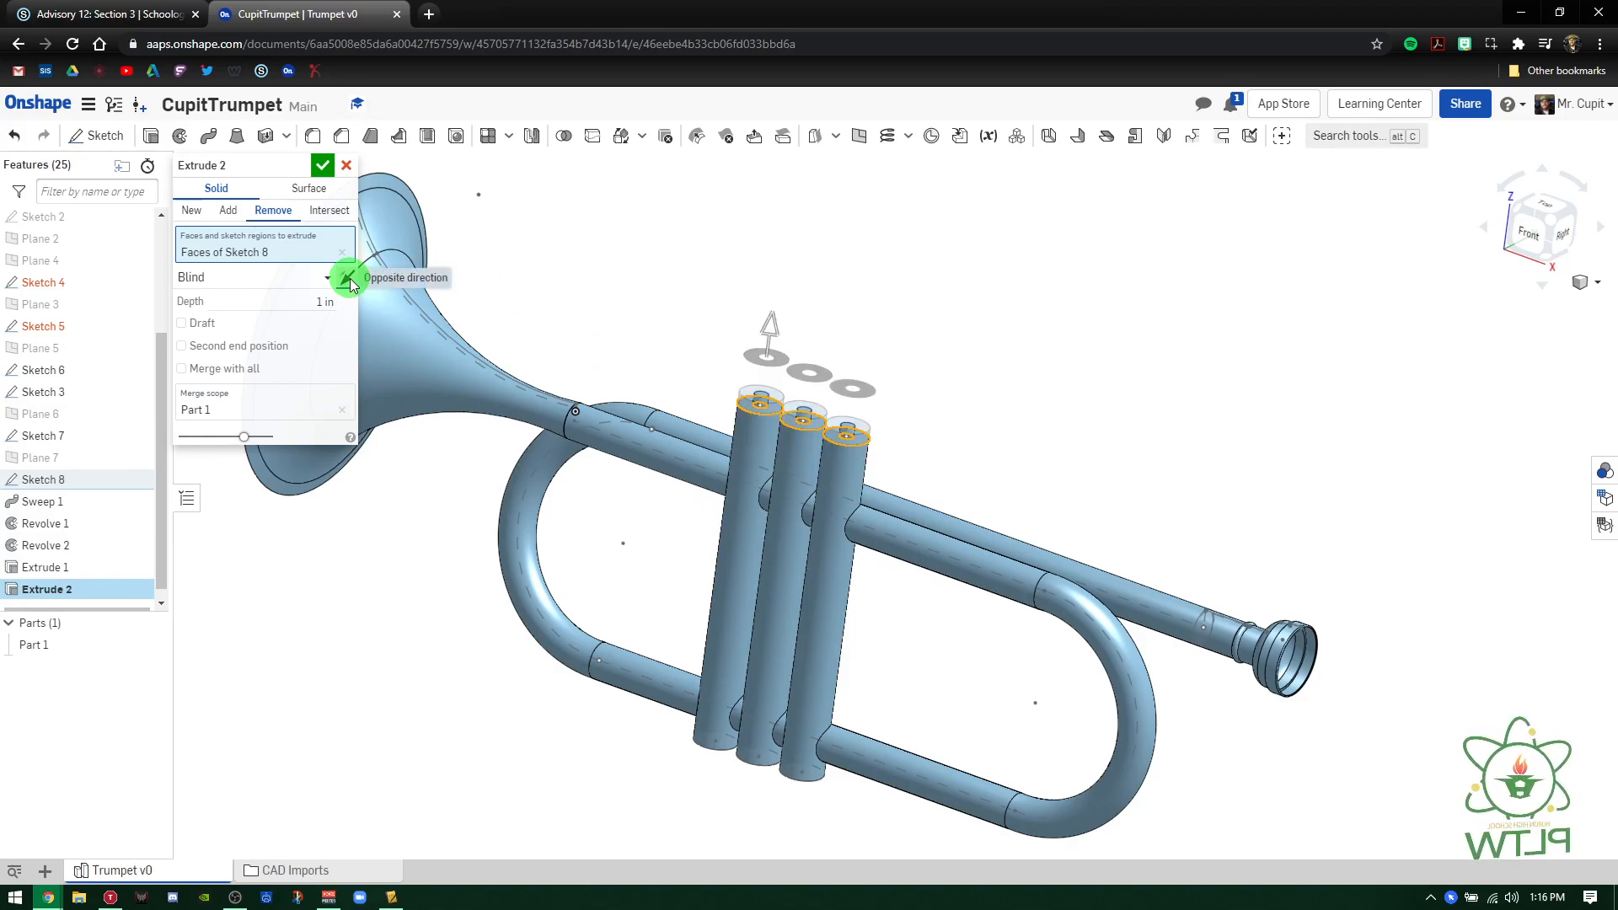
left_click(351, 278)
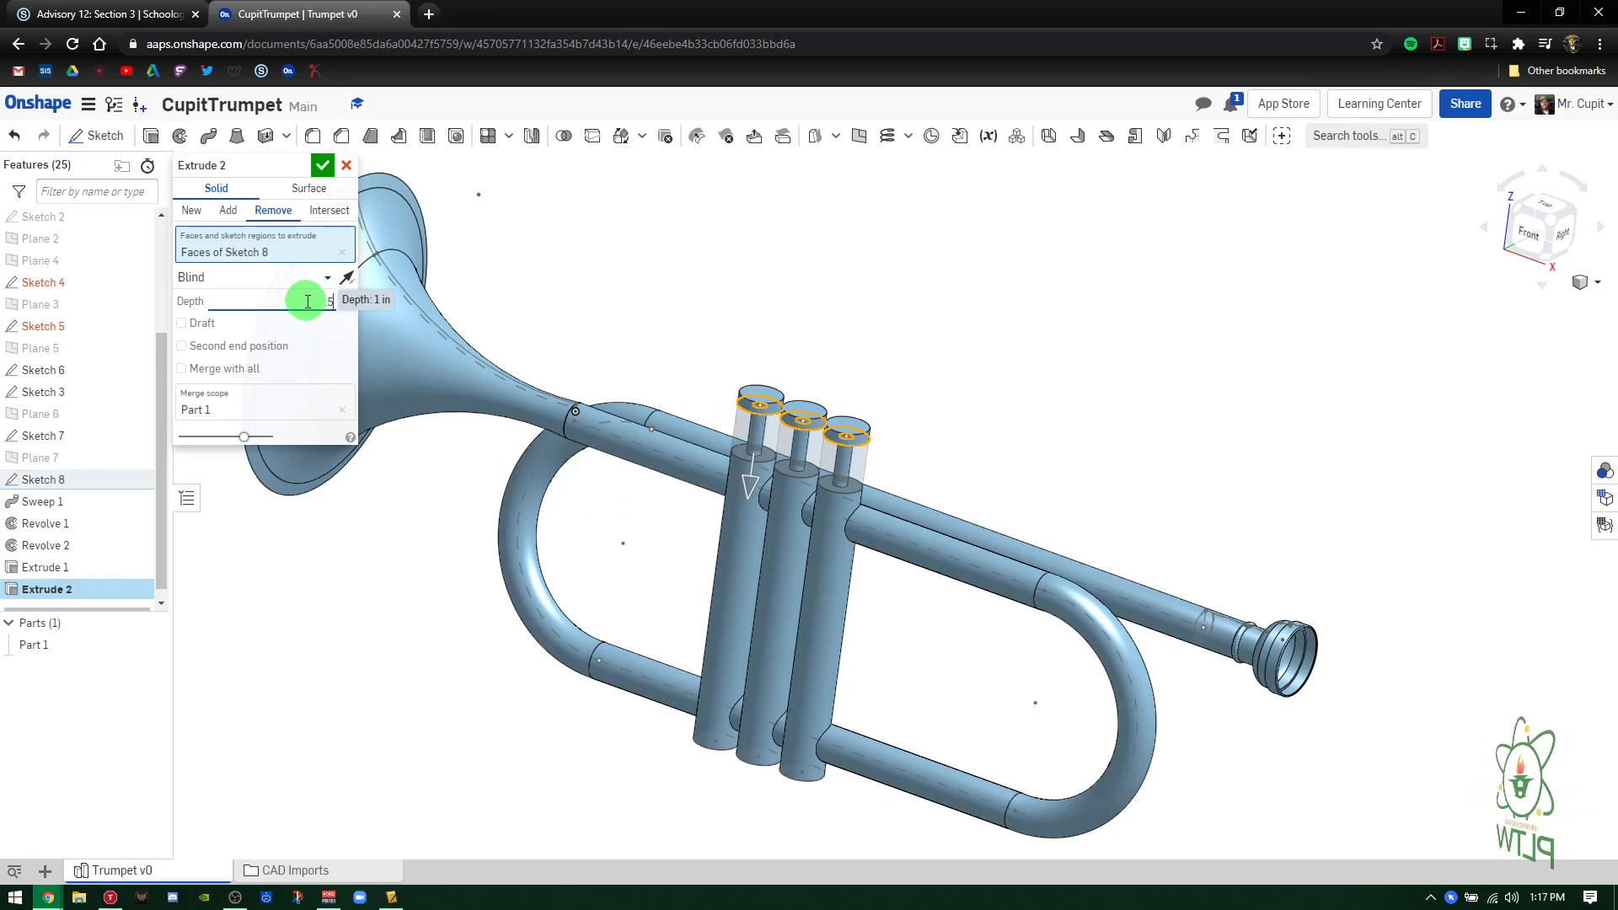
left_click(324, 165)
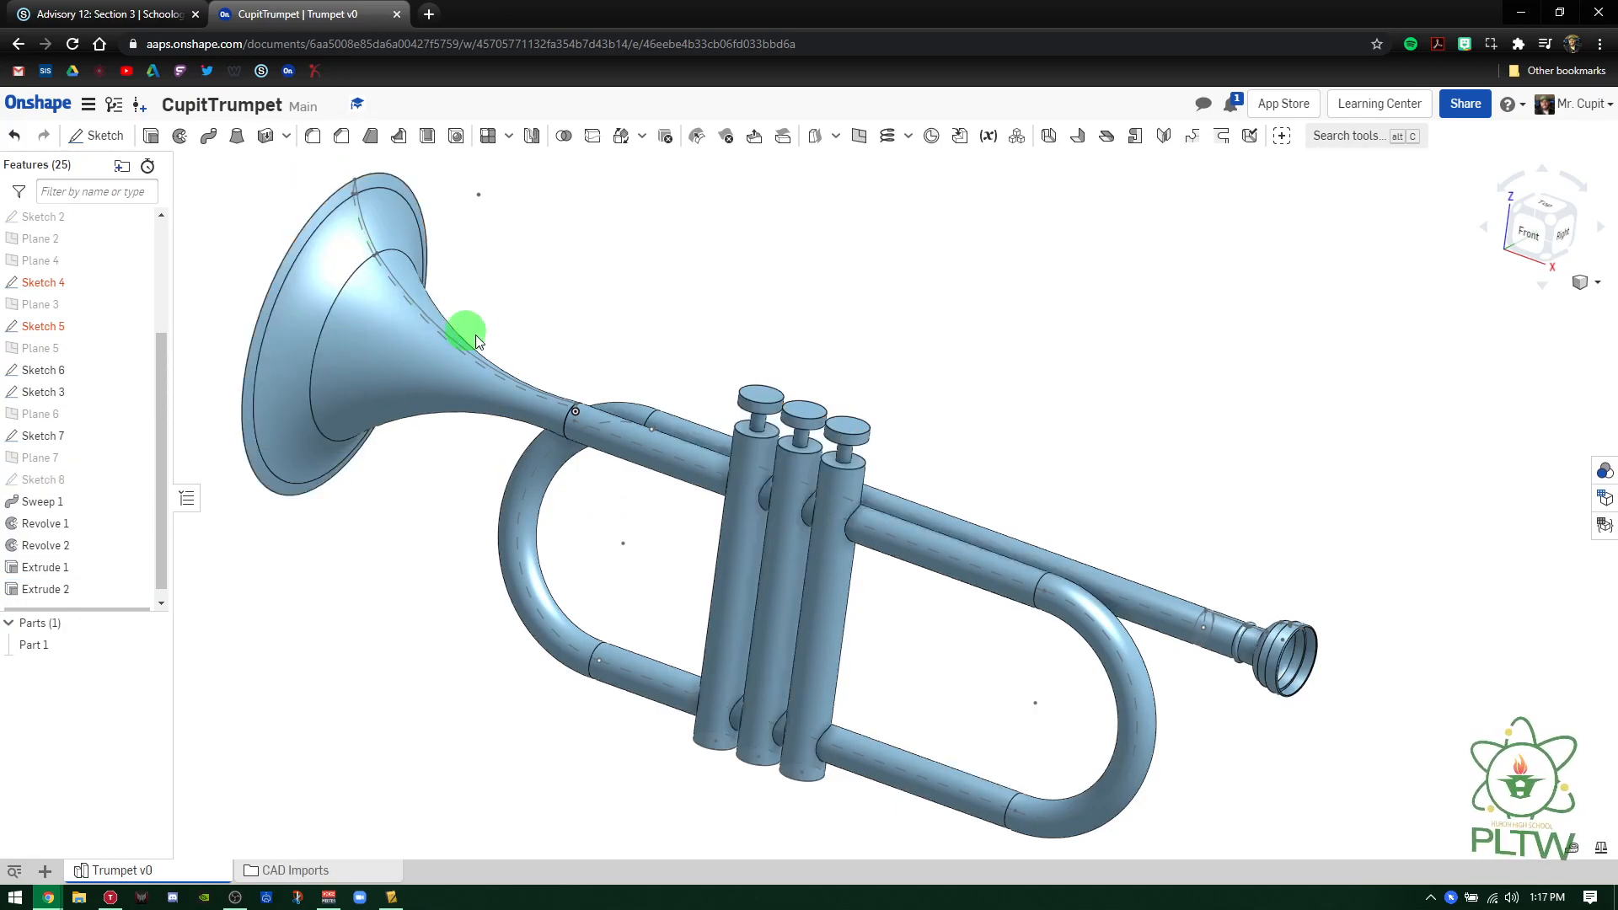